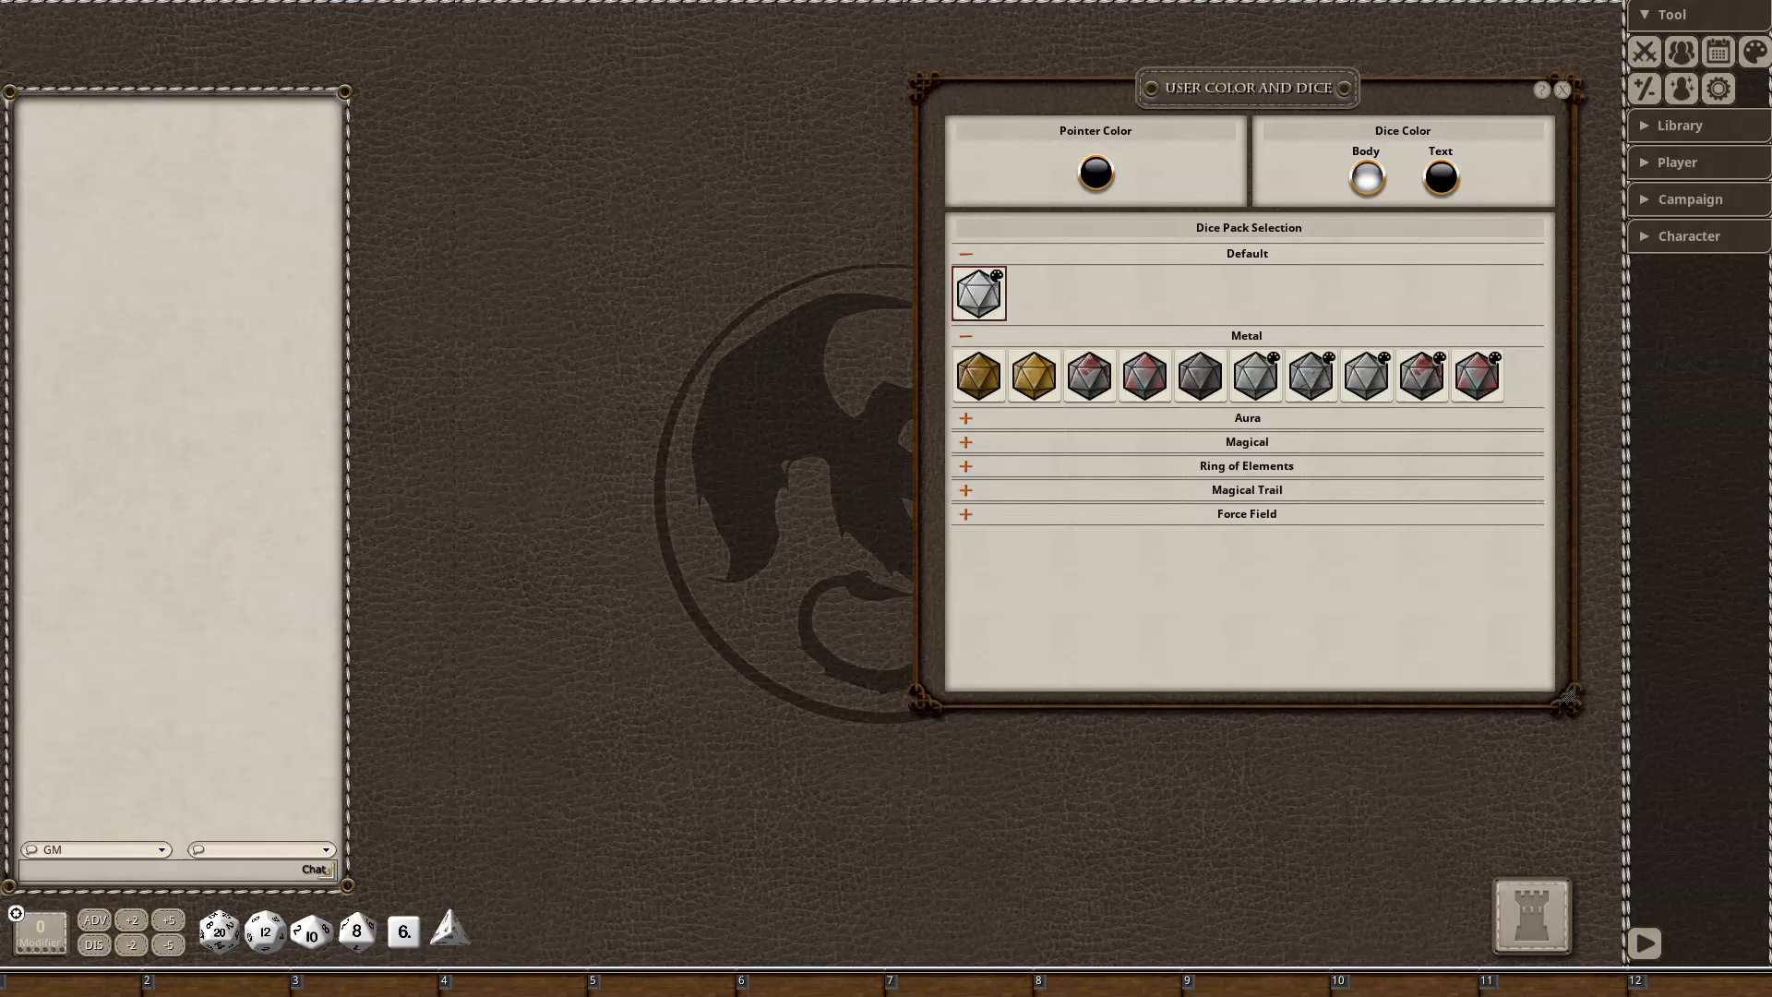
Select a Metal dice pack and pick a dice body colour in the colour chooser
click(977, 375)
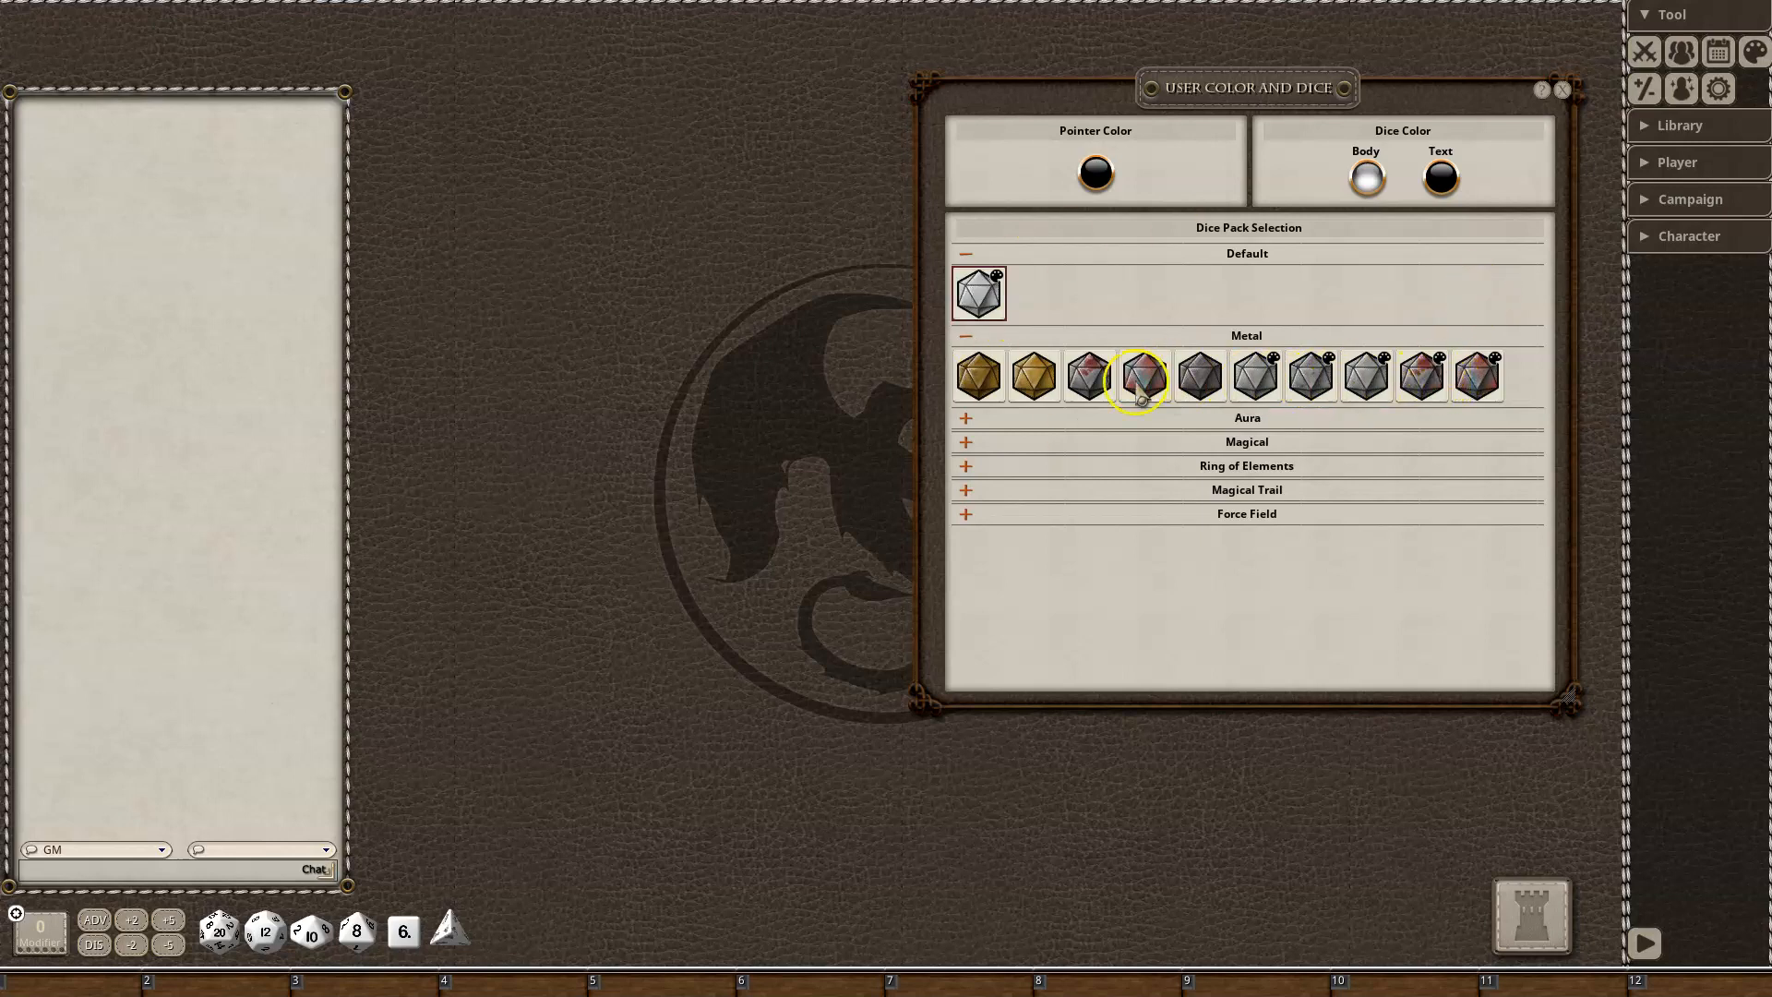
mouse_move(1113, 439)
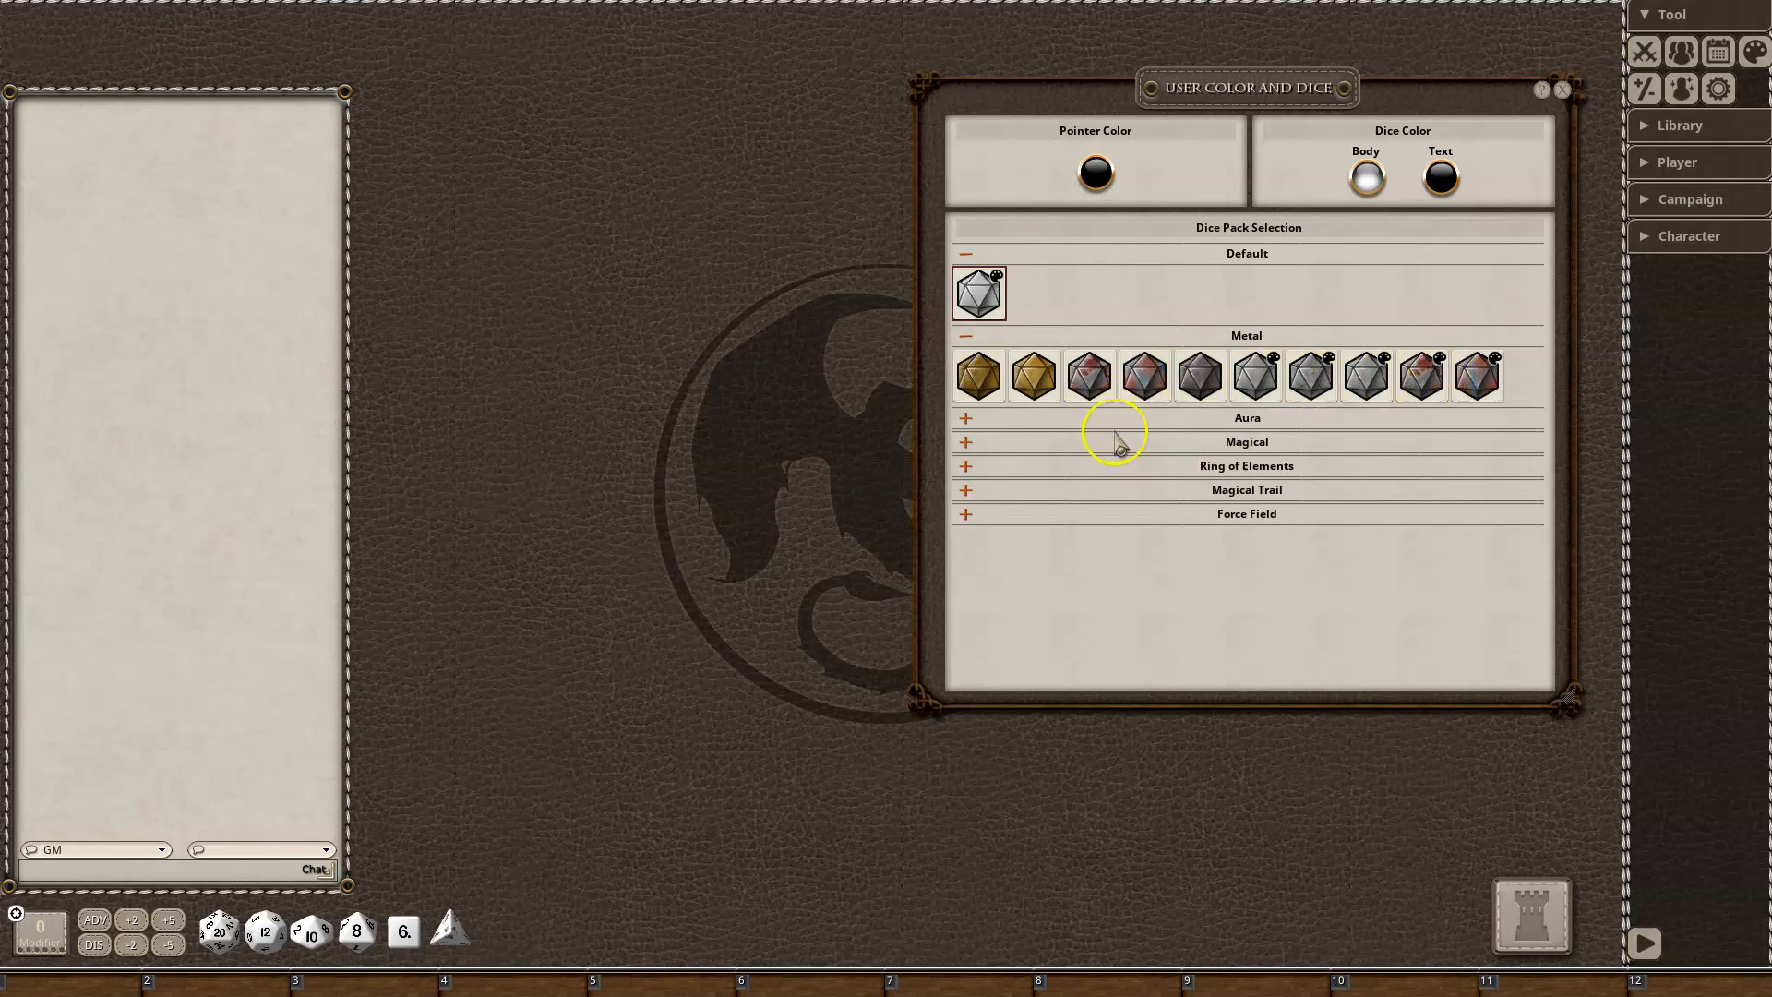
mouse_move(1106, 441)
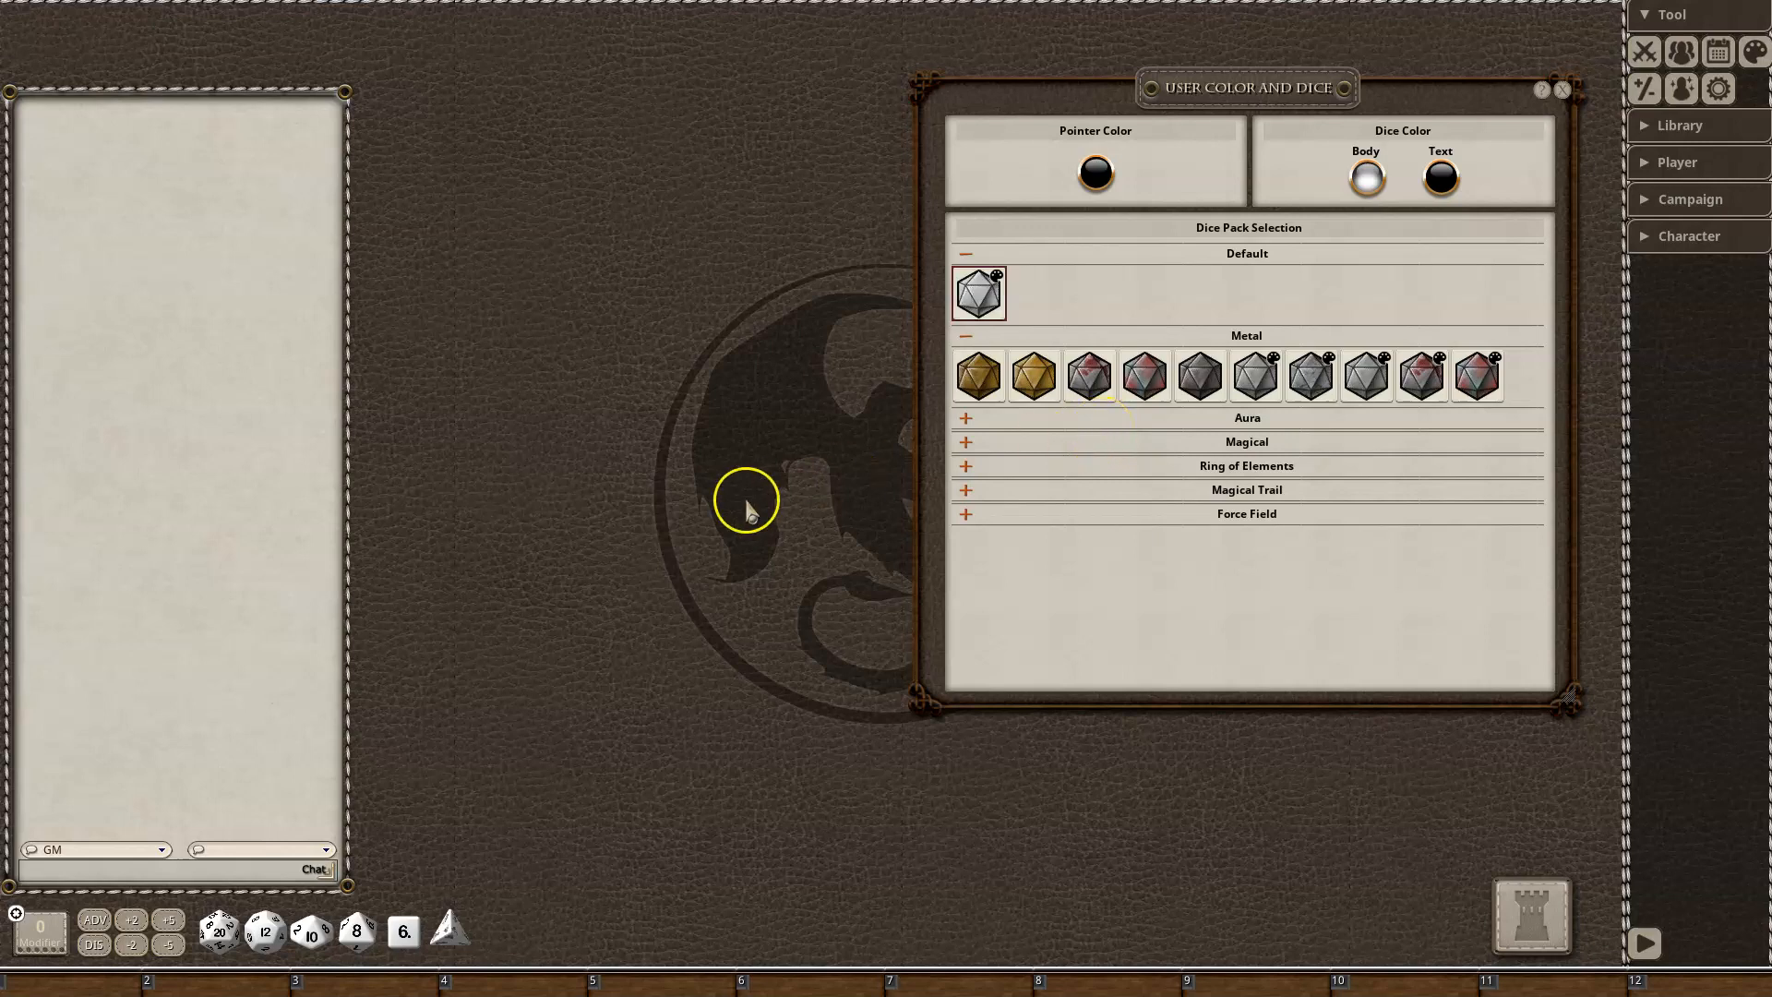
mouse_move(752, 508)
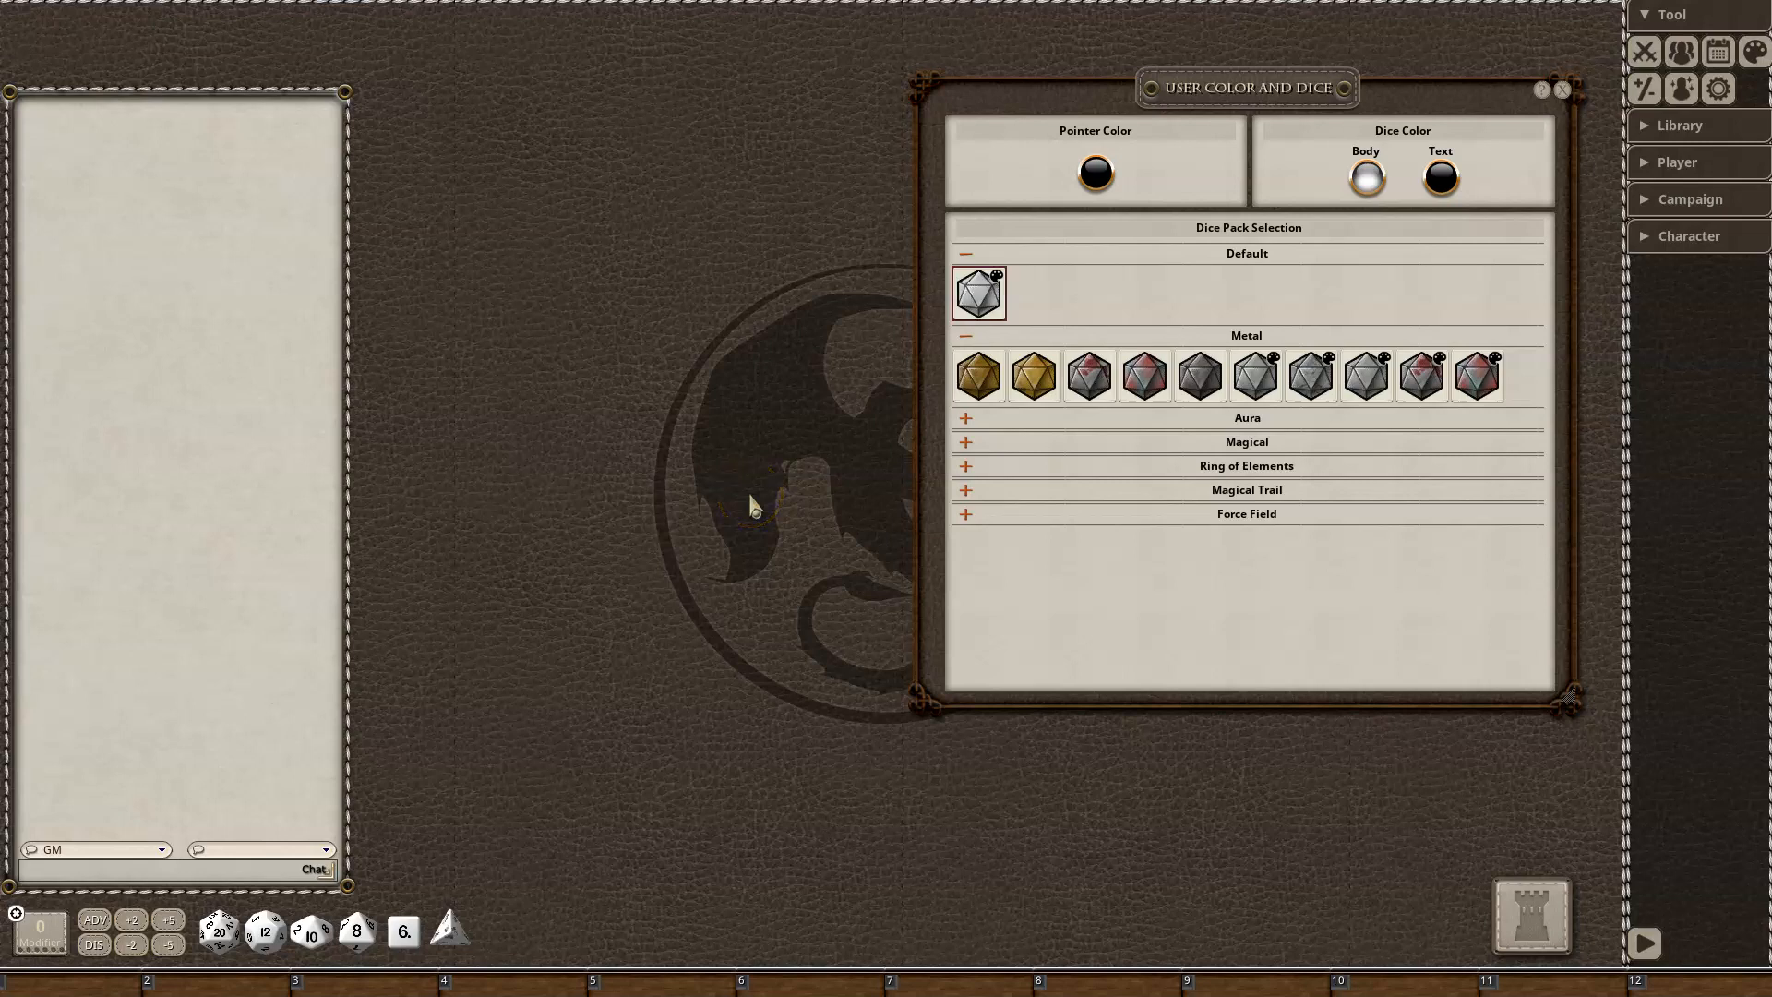
mouse_move(1094, 508)
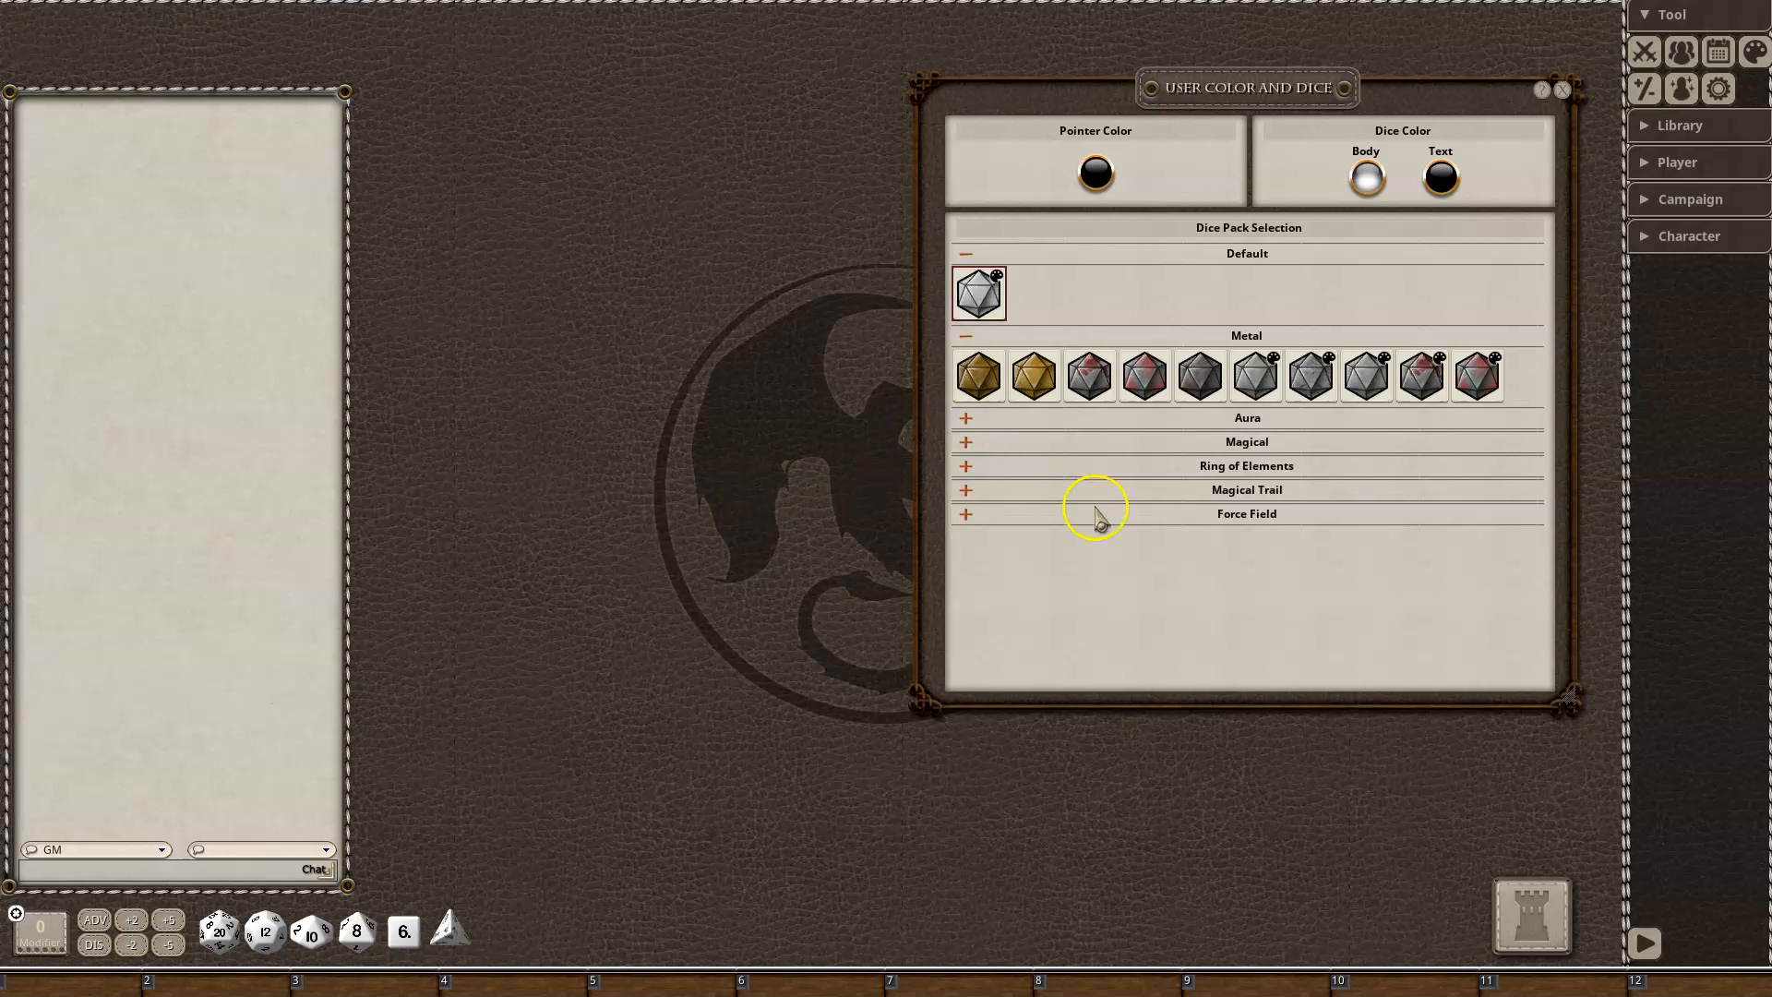
mouse_move(221, 929)
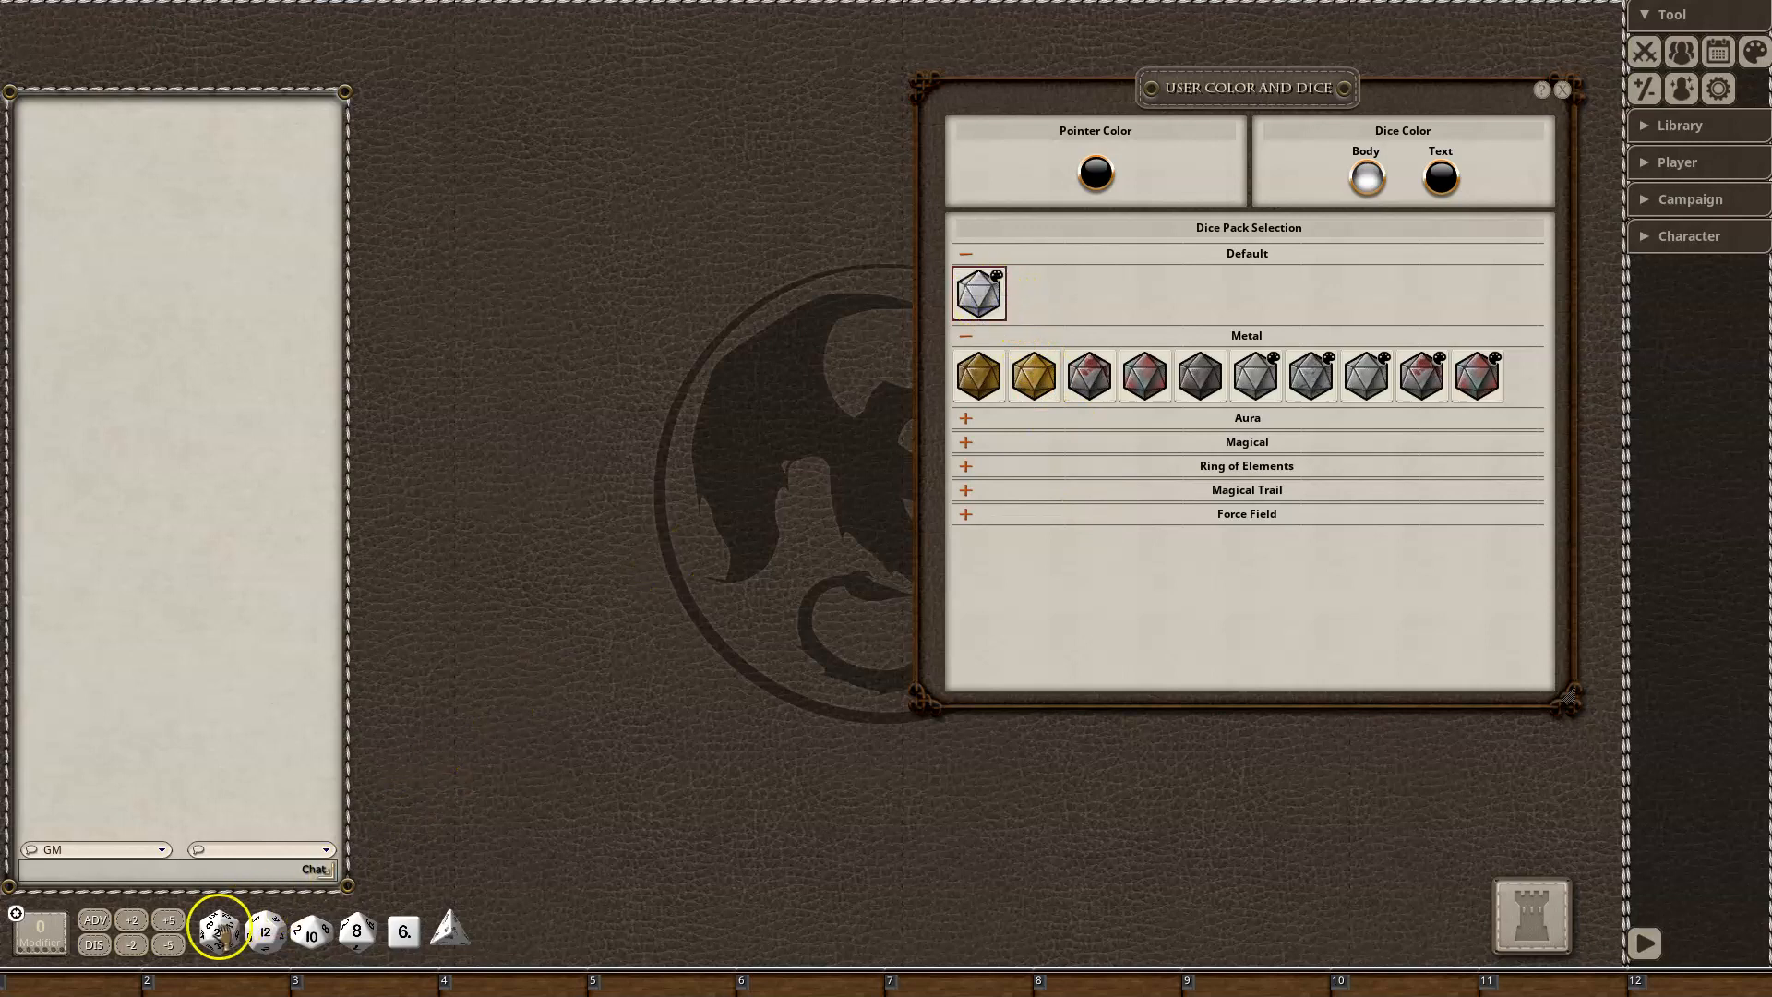
click(1364, 176)
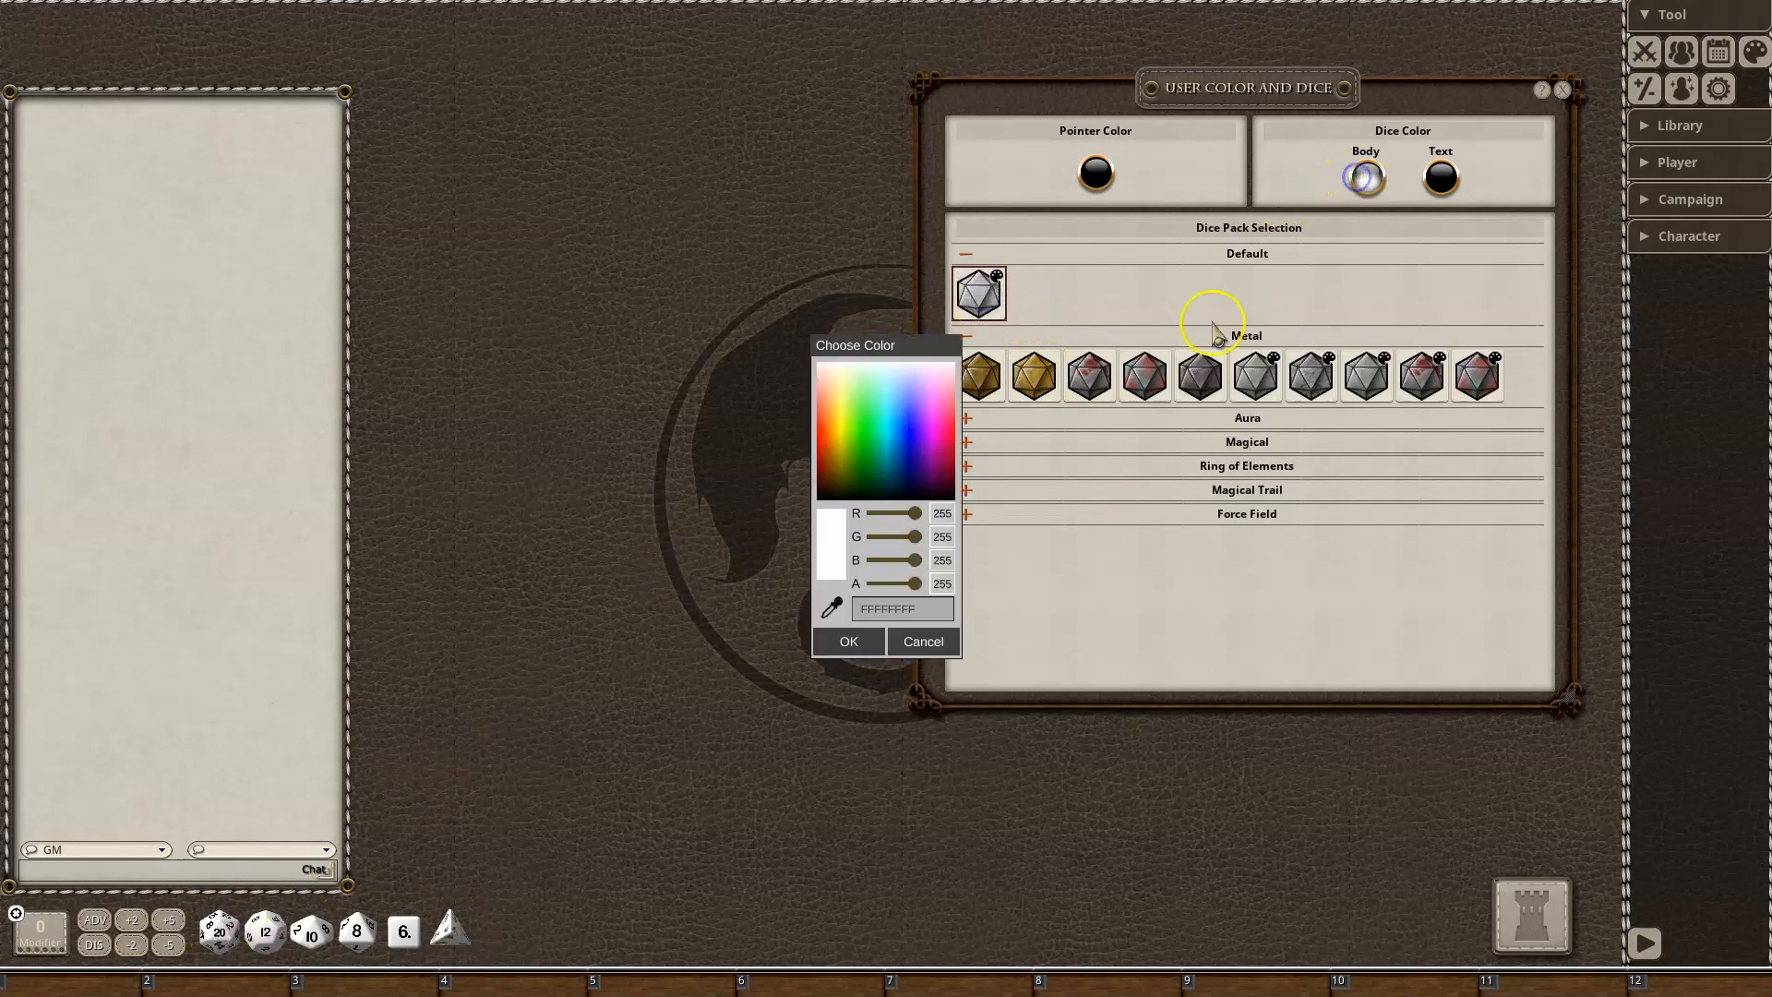
click(875, 435)
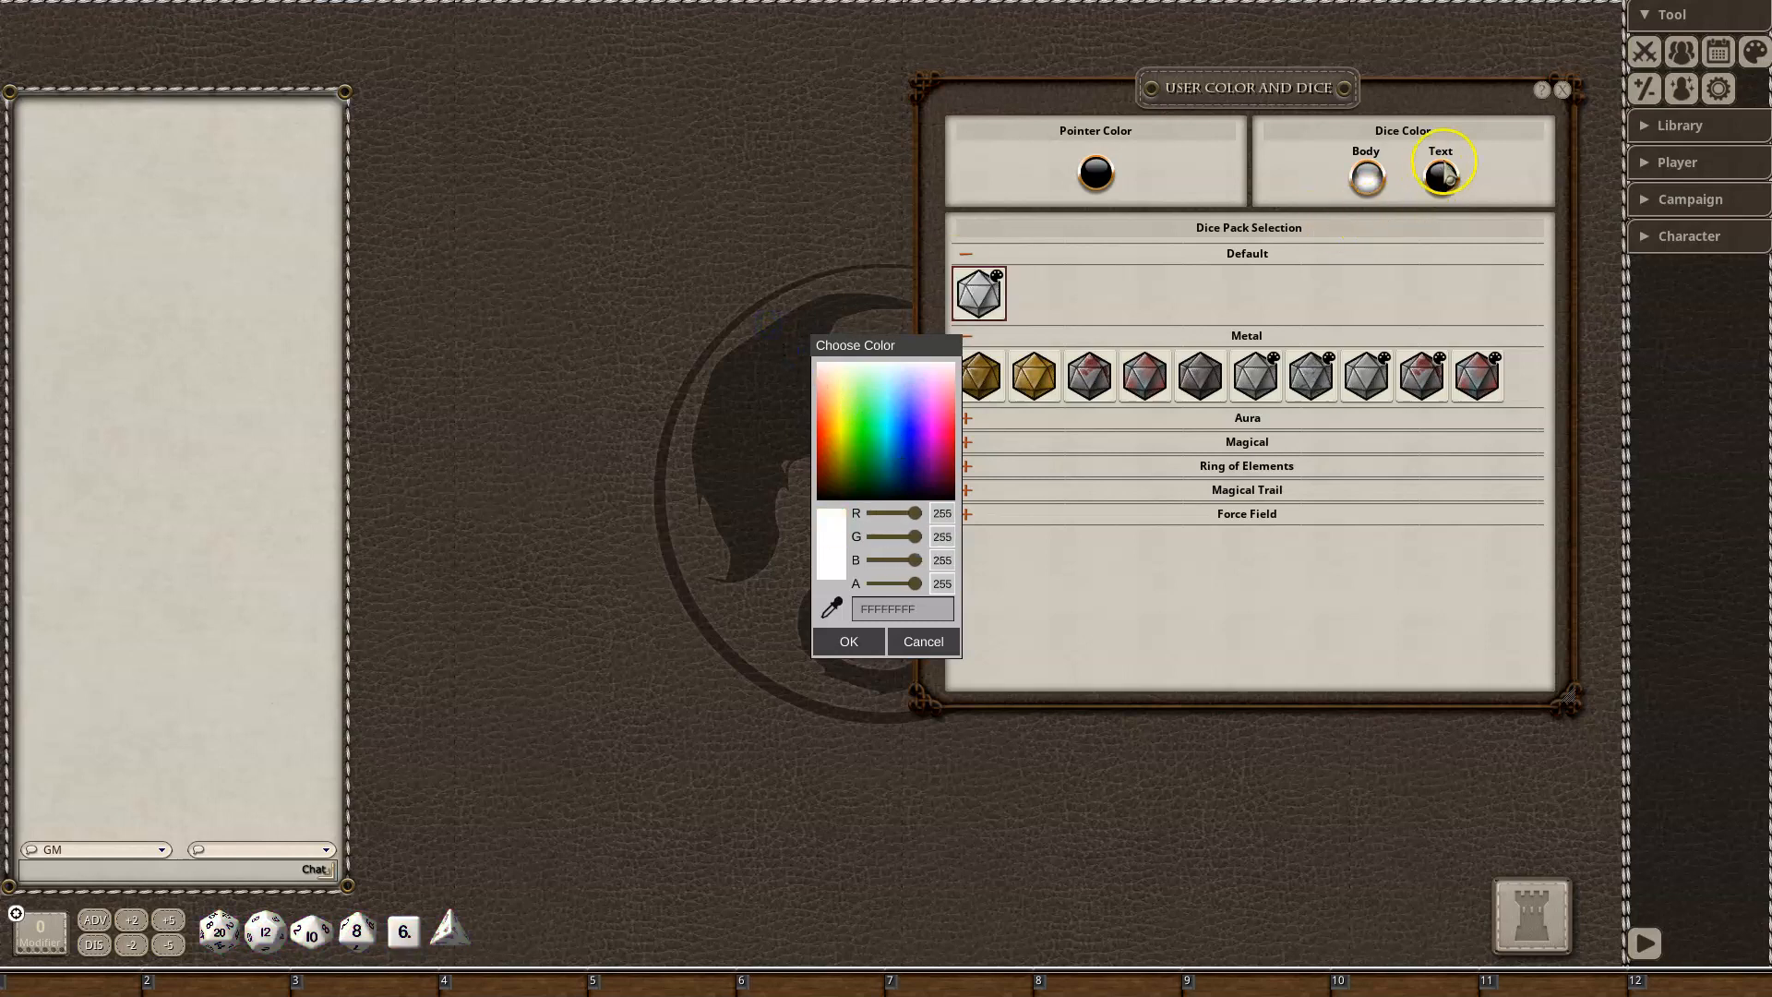
mouse_move(802, 352)
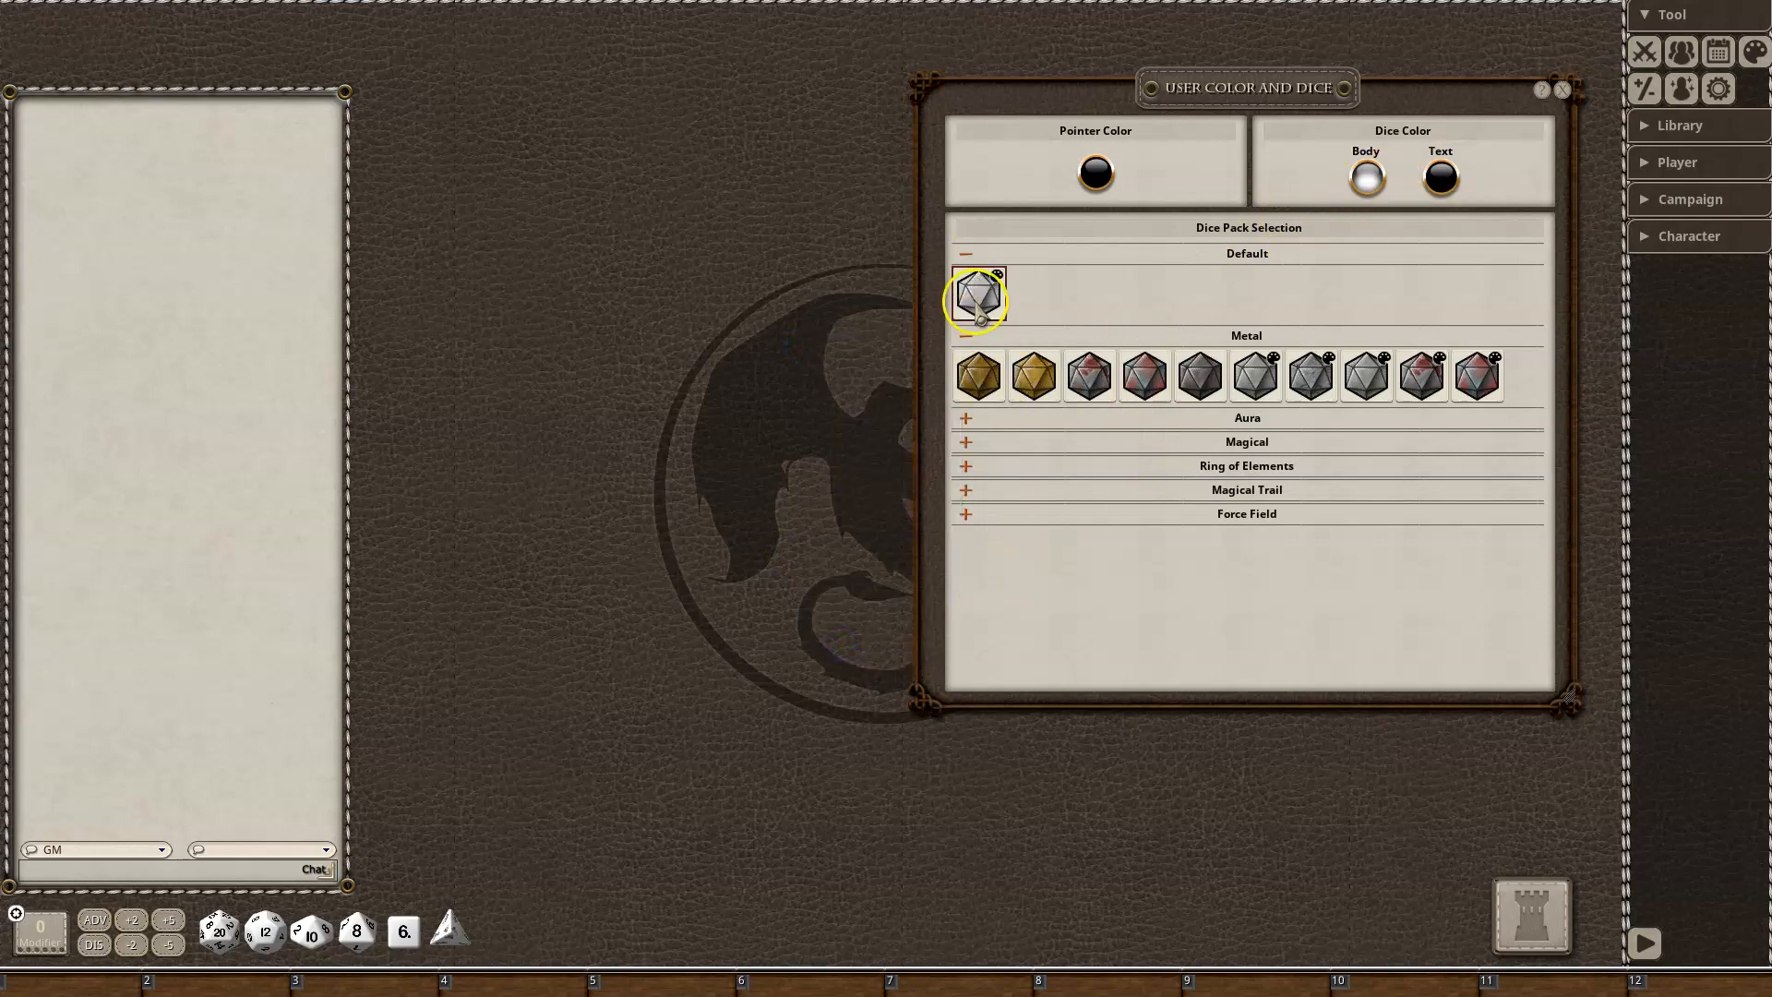
mouse_move(978, 377)
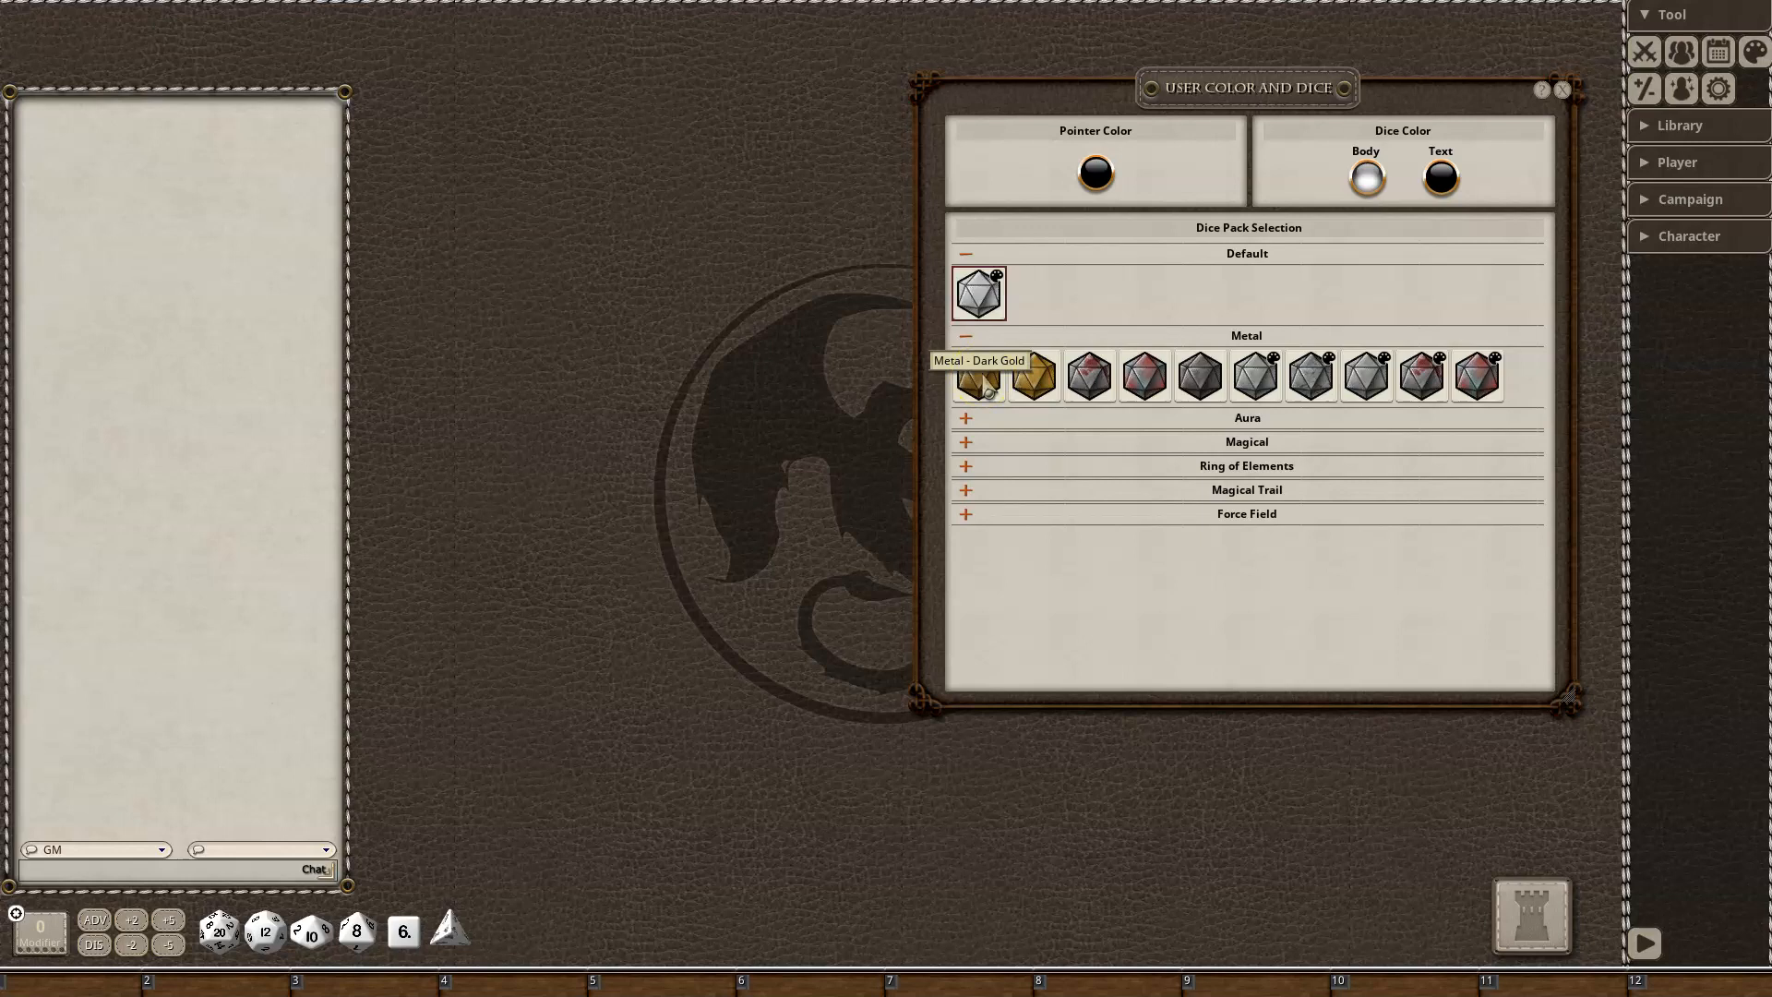
Try Dark Gold, second gold, red-tinted and dark Metal packs, rolling 4d10, 3d6, 3d10, 4d12
click(977, 374)
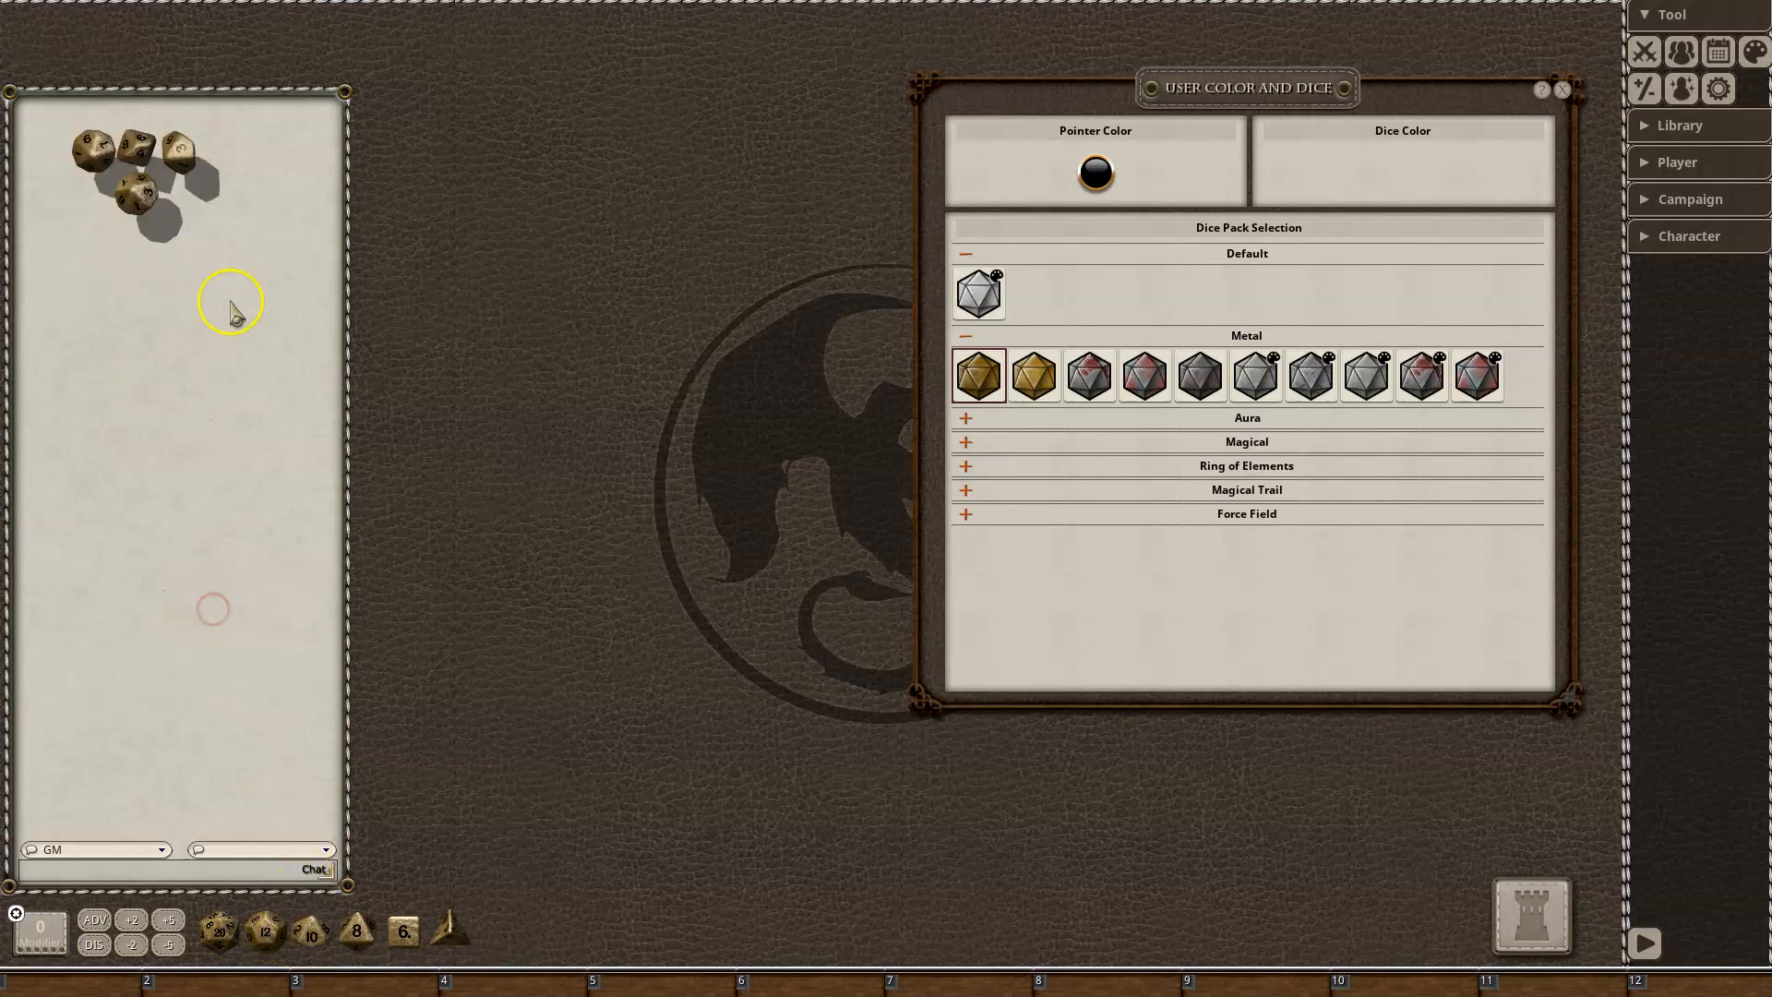
click(403, 930)
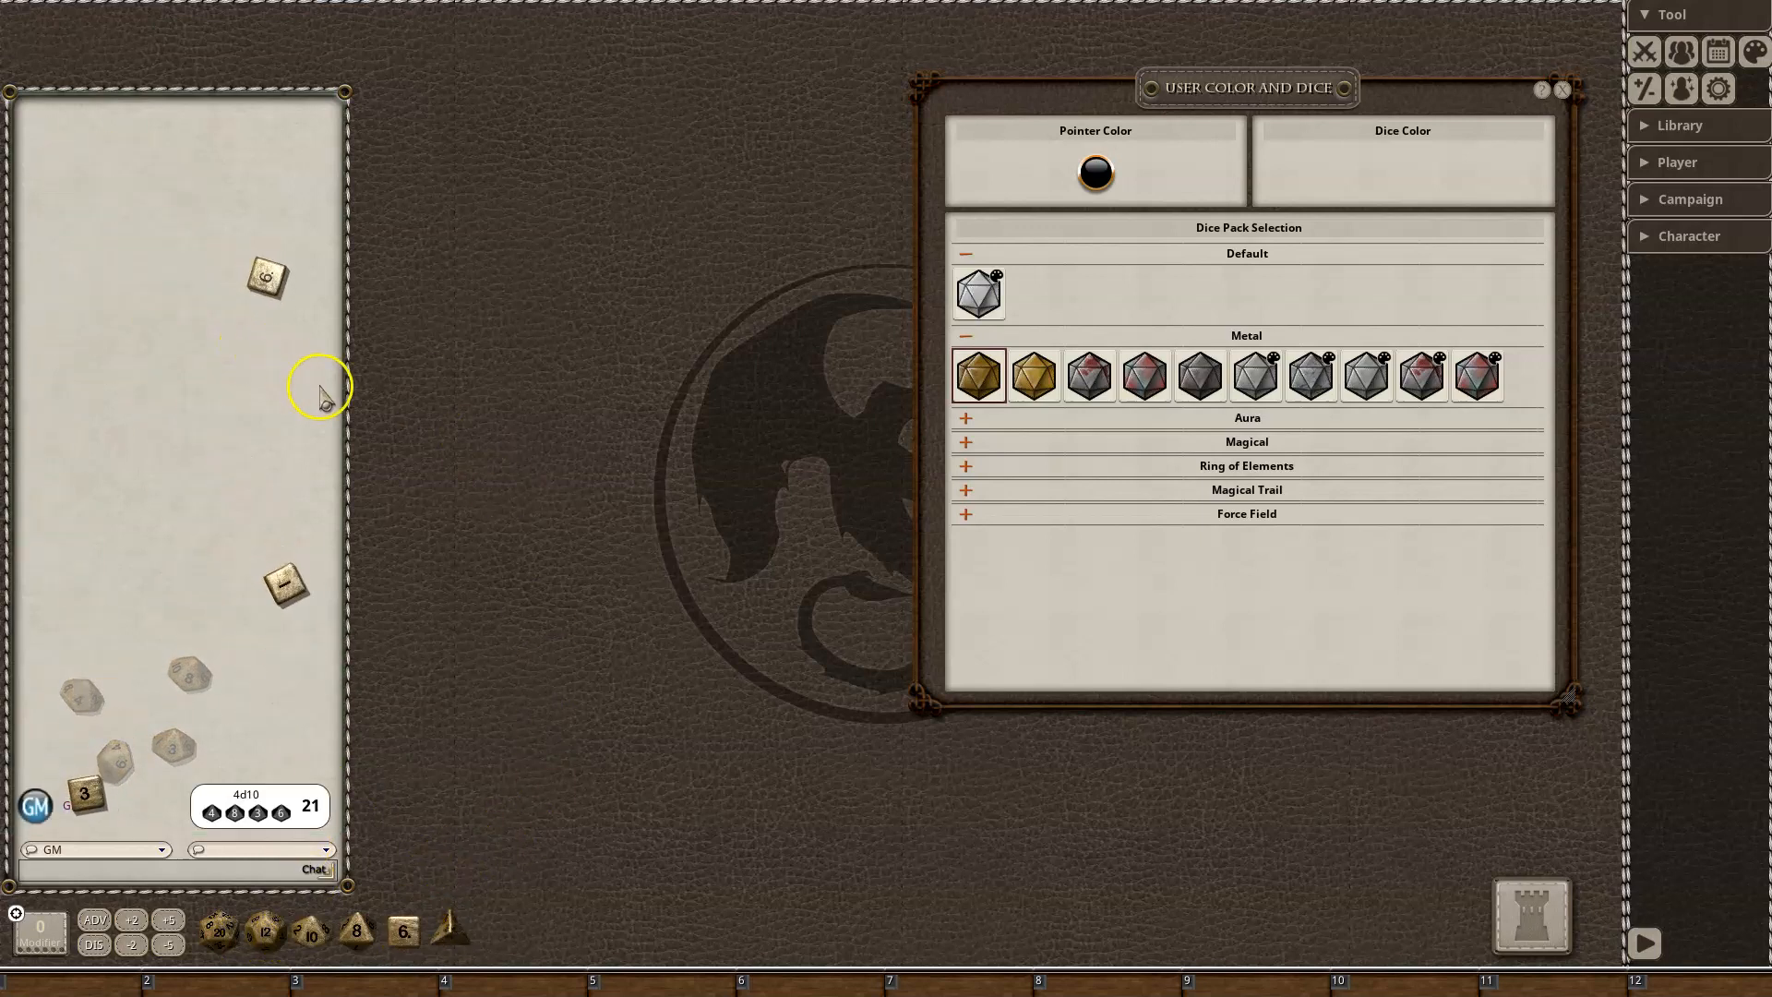
click(977, 374)
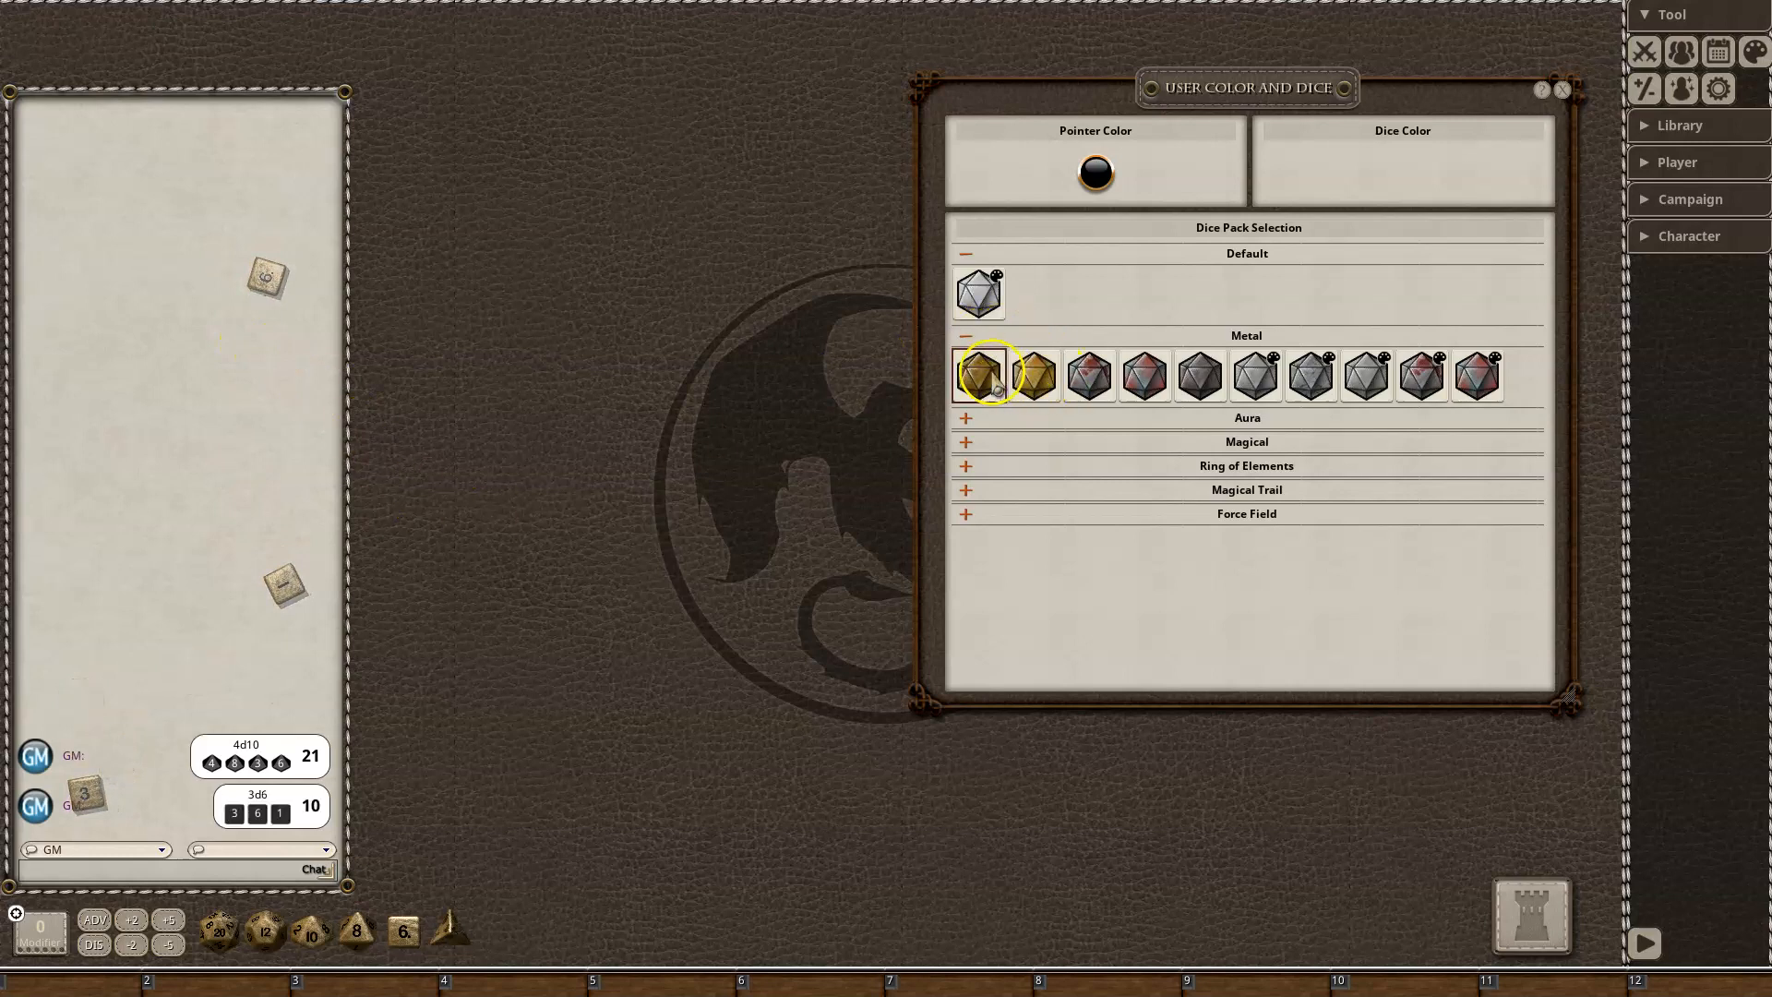
click(1032, 374)
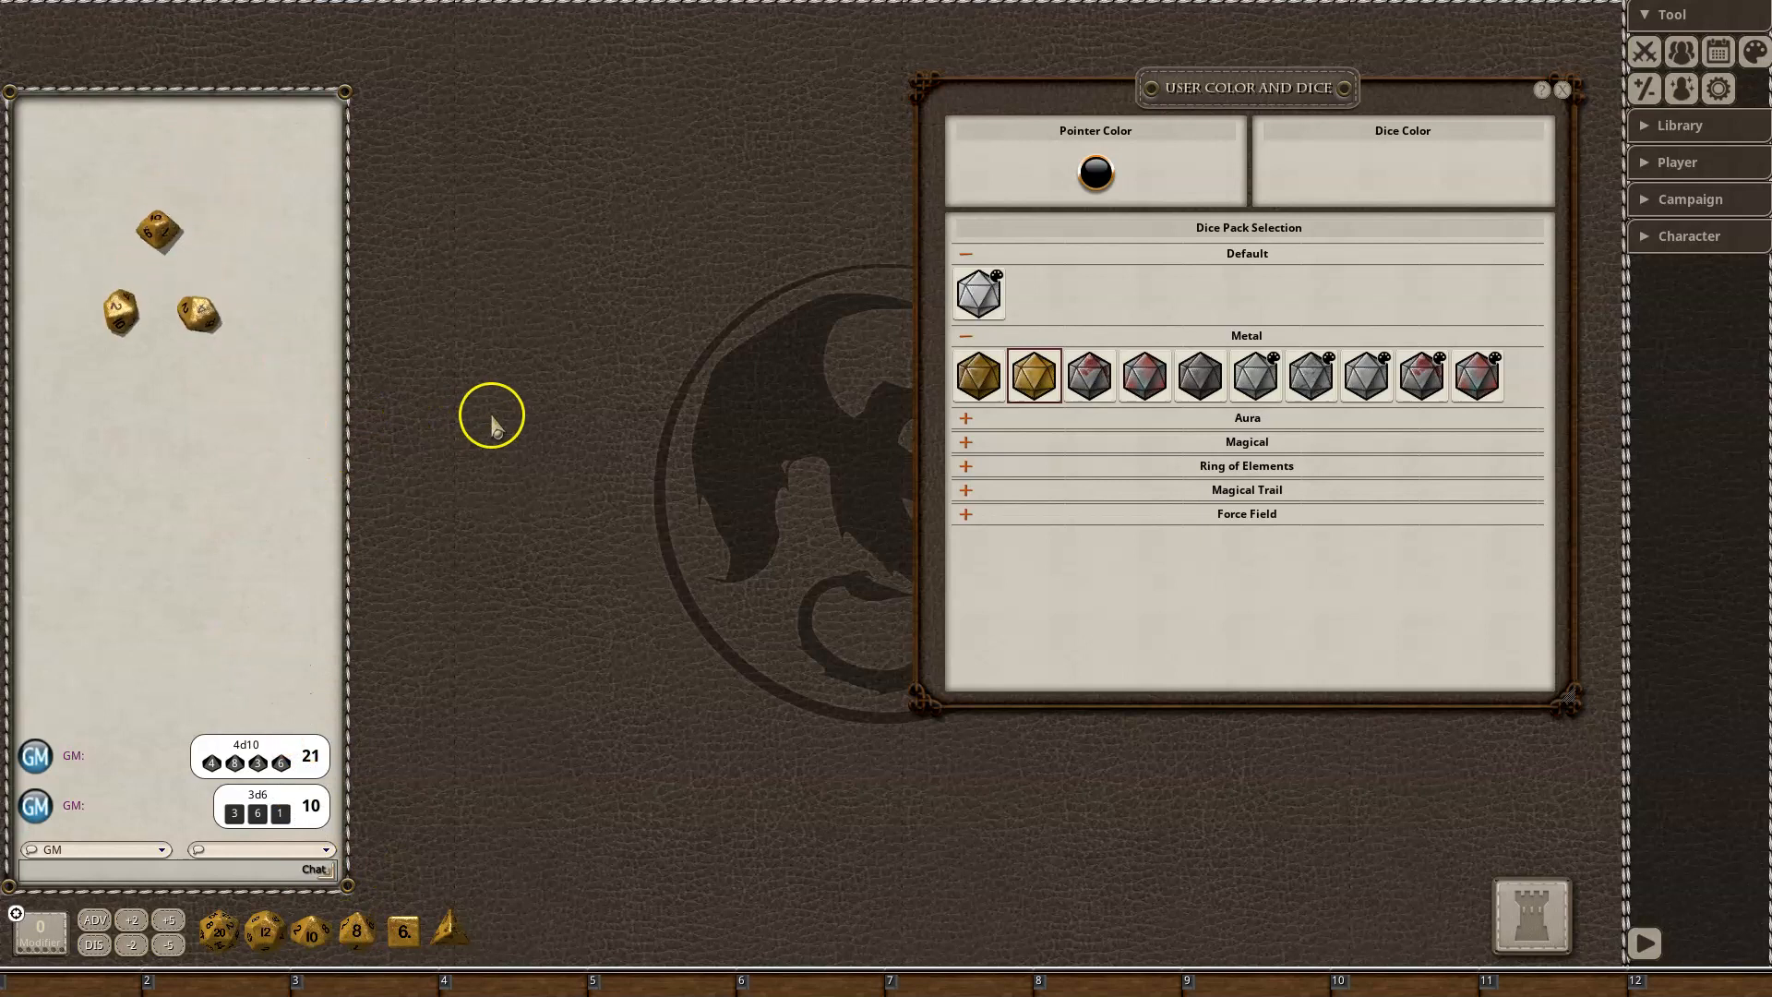
click(306, 930)
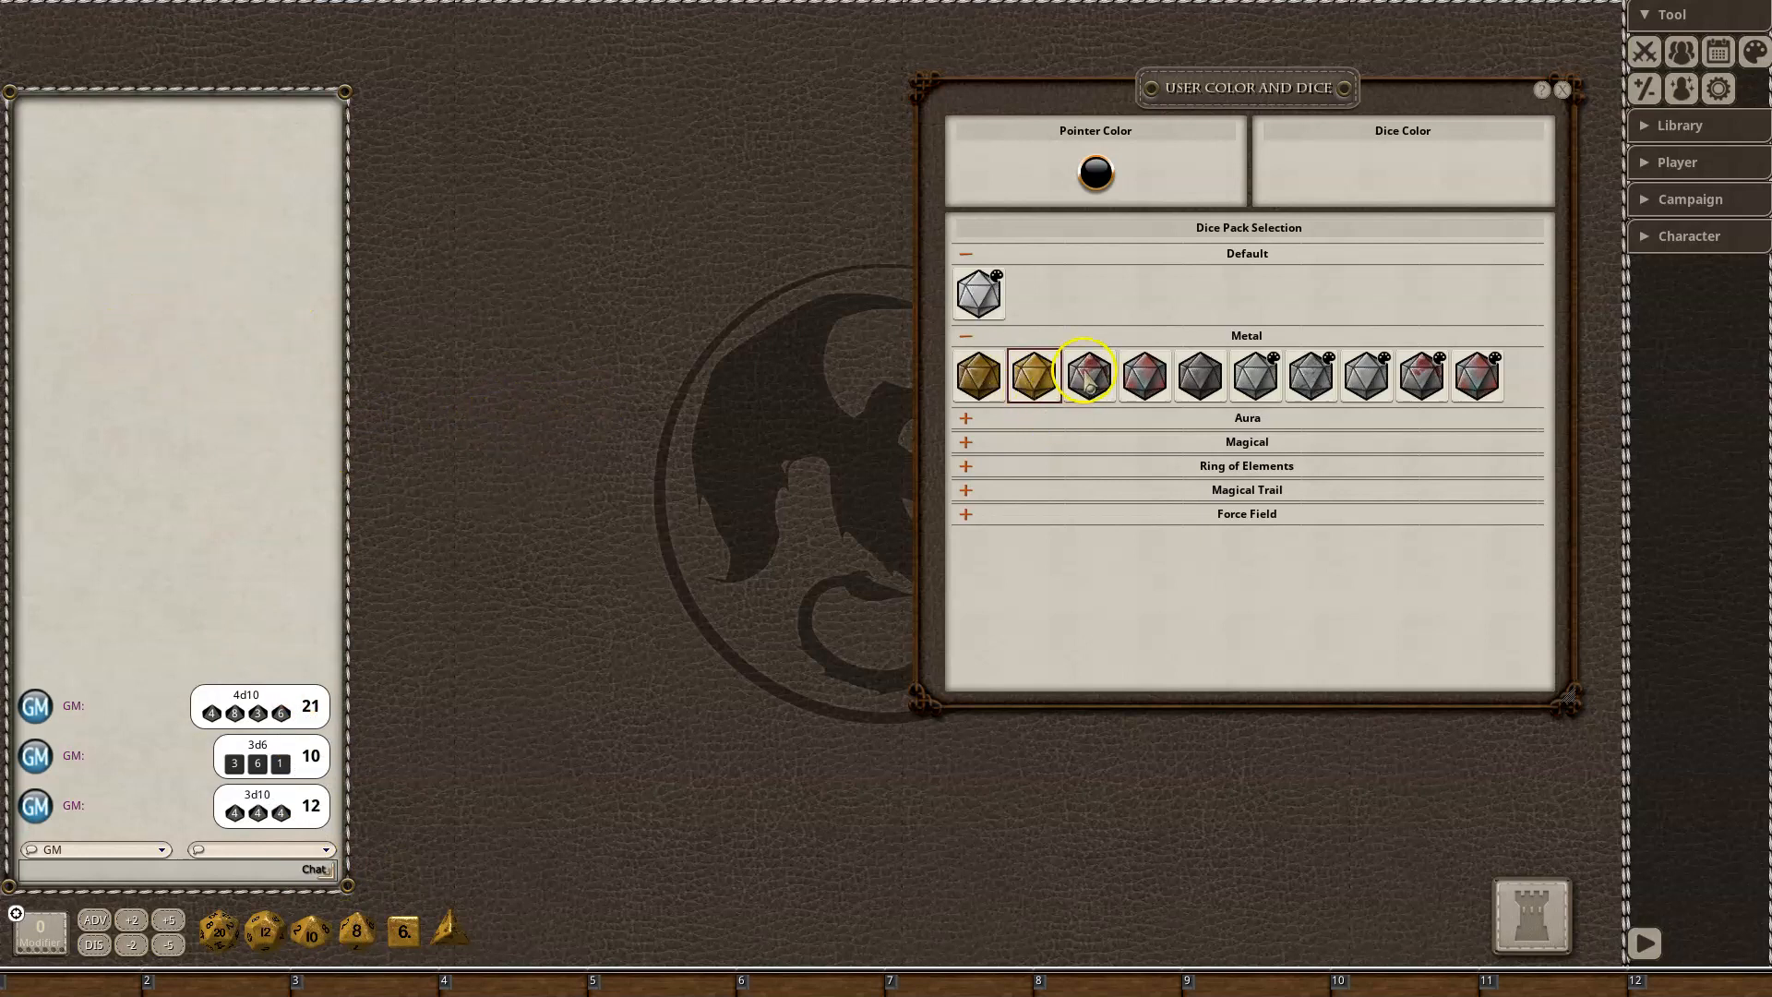
click(1088, 374)
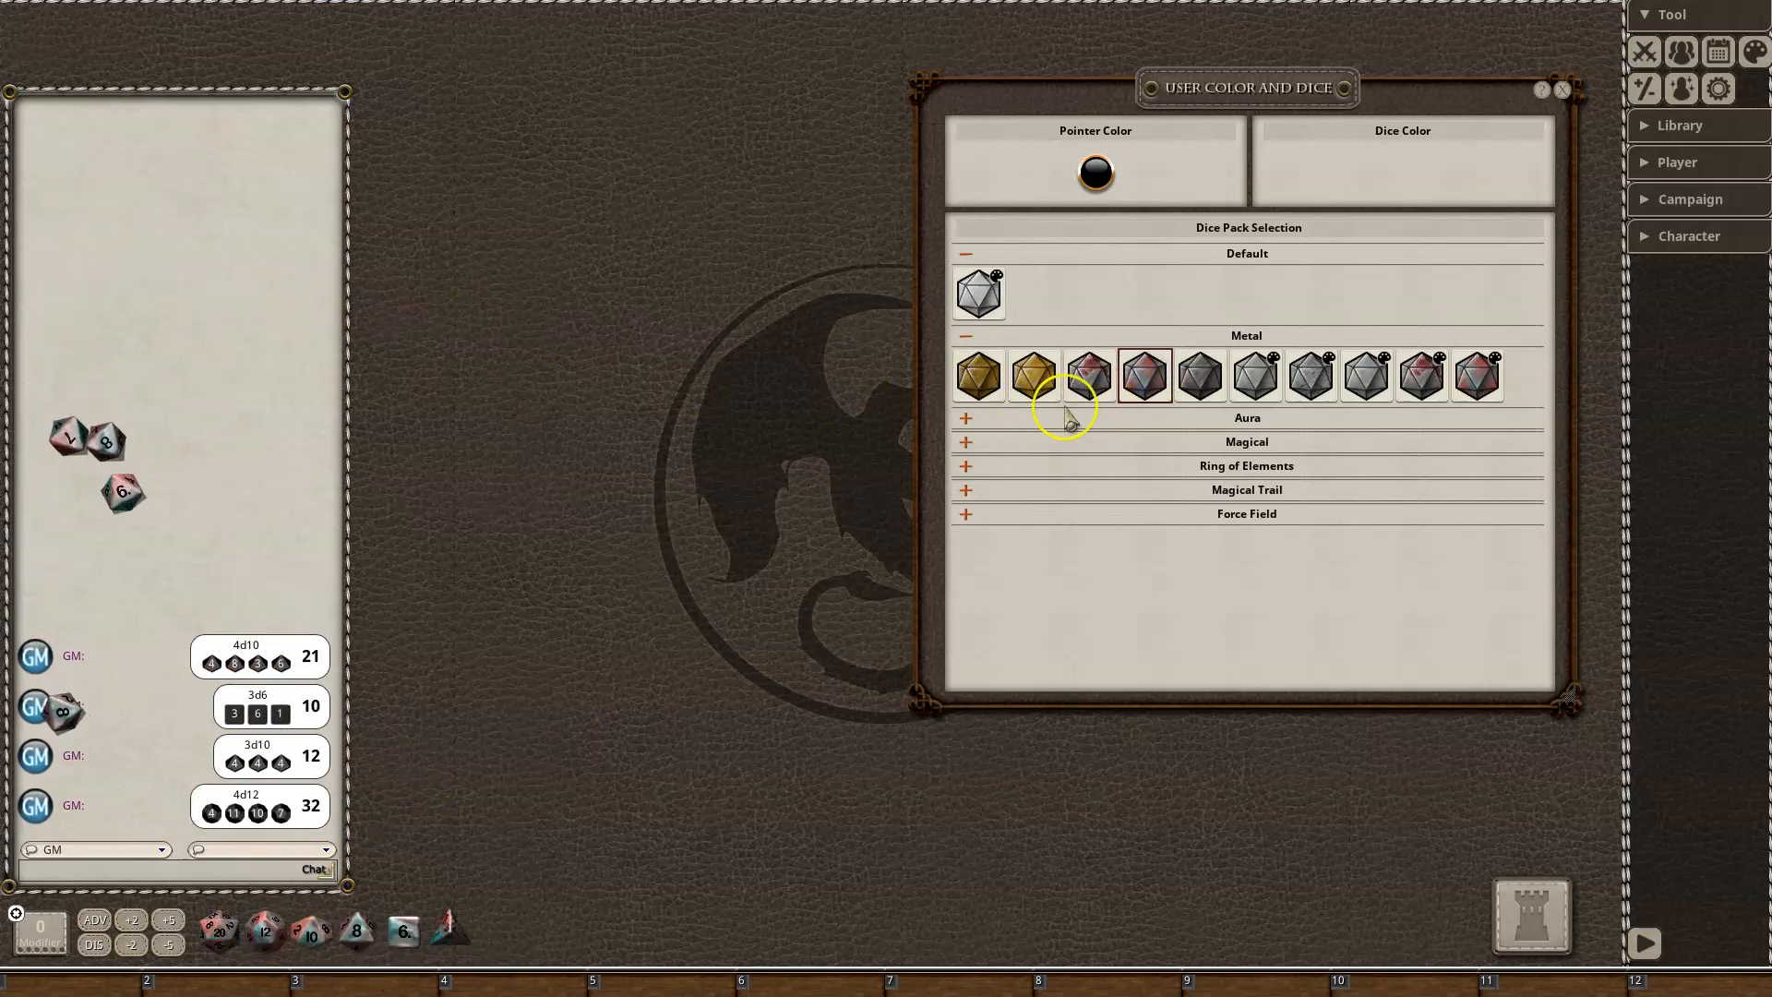
click(356, 931)
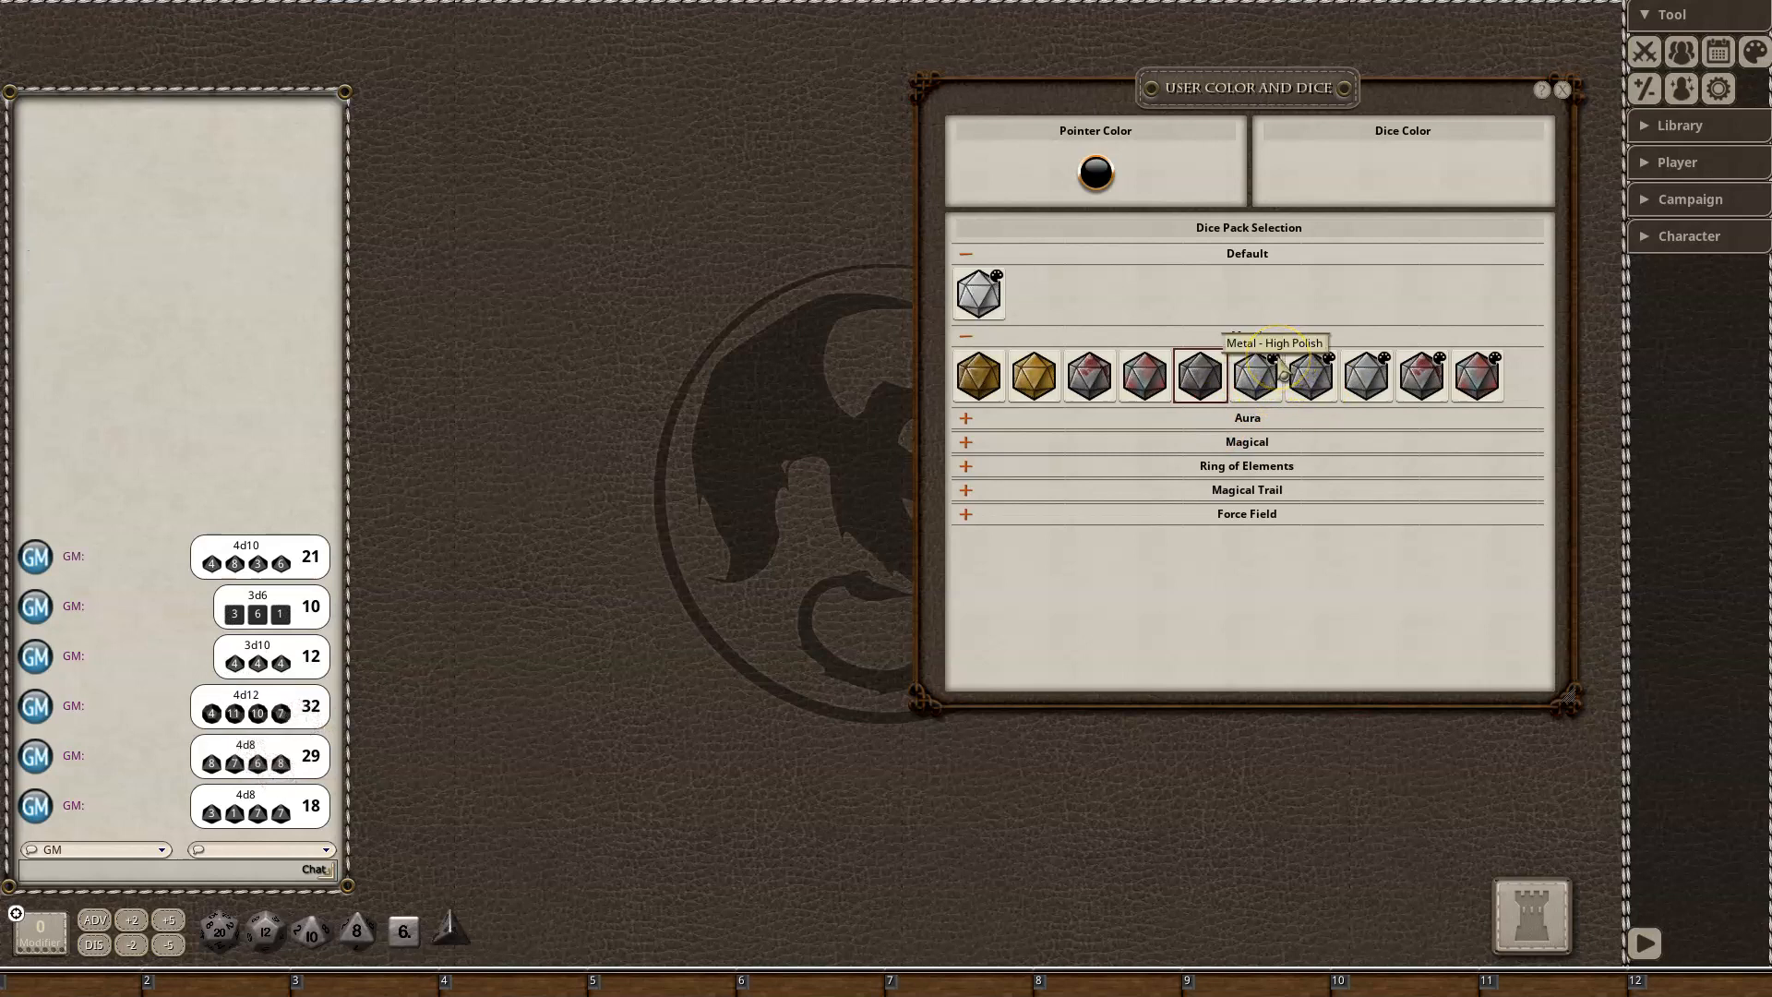
mouse_move(1311, 372)
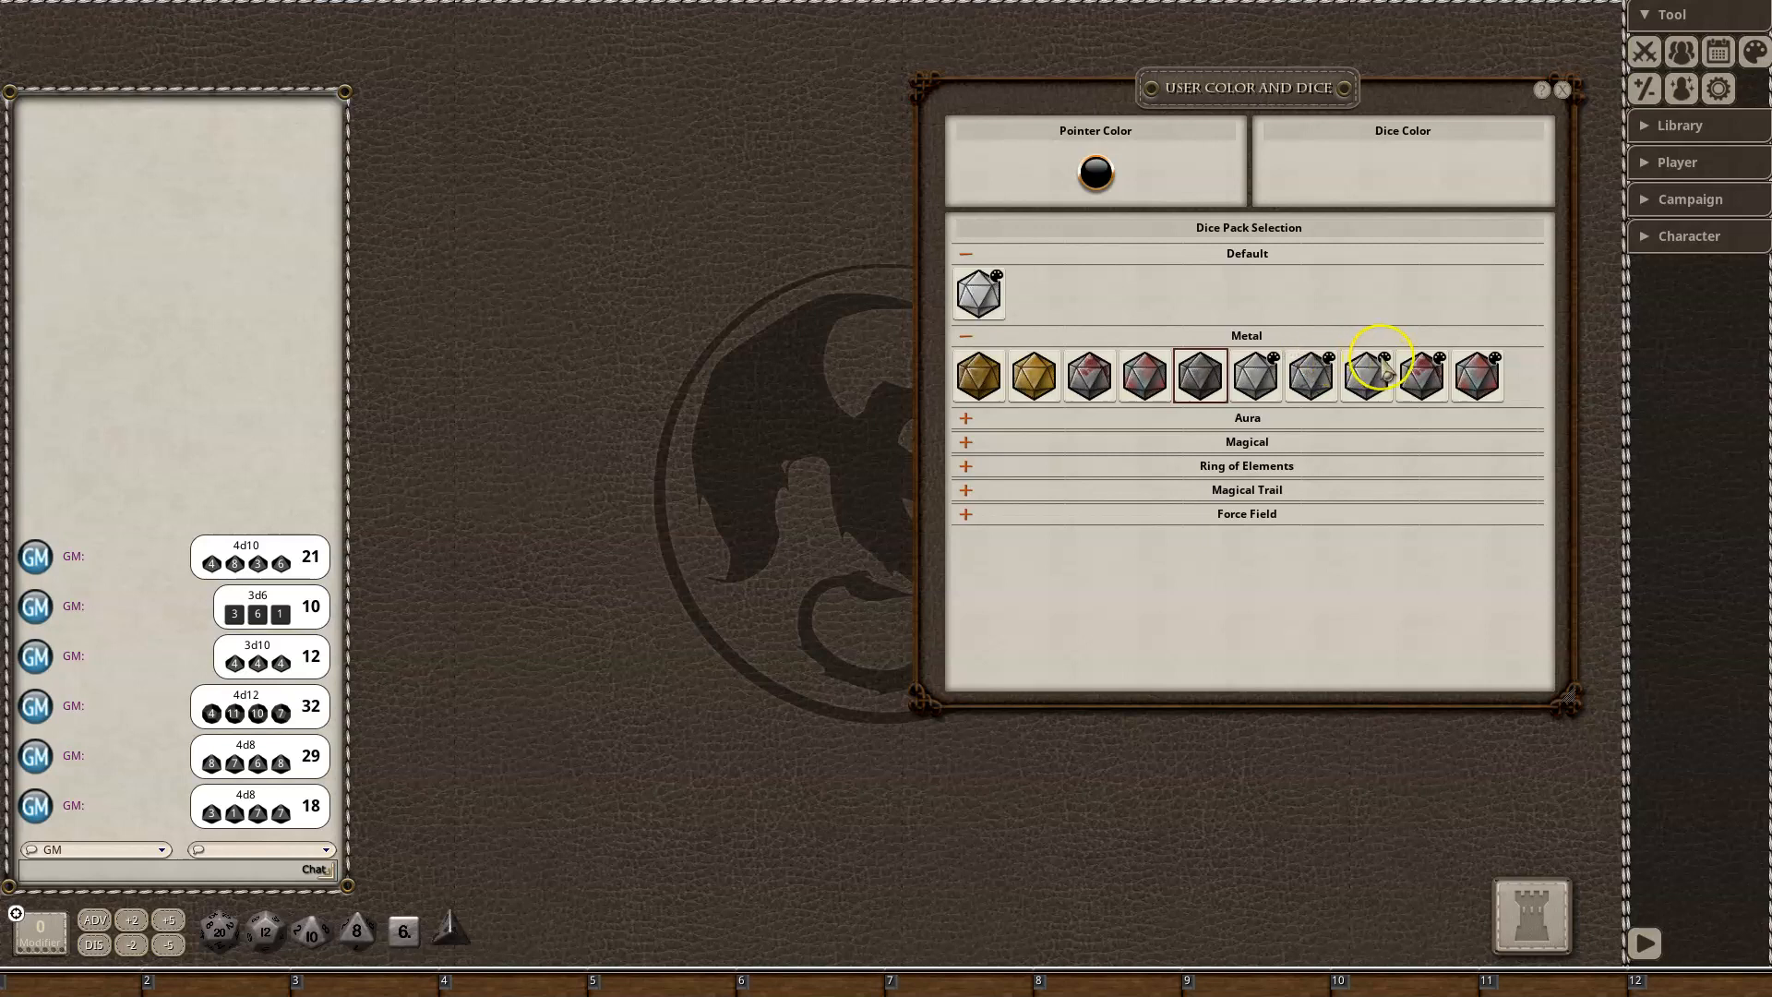
mouse_move(1449, 375)
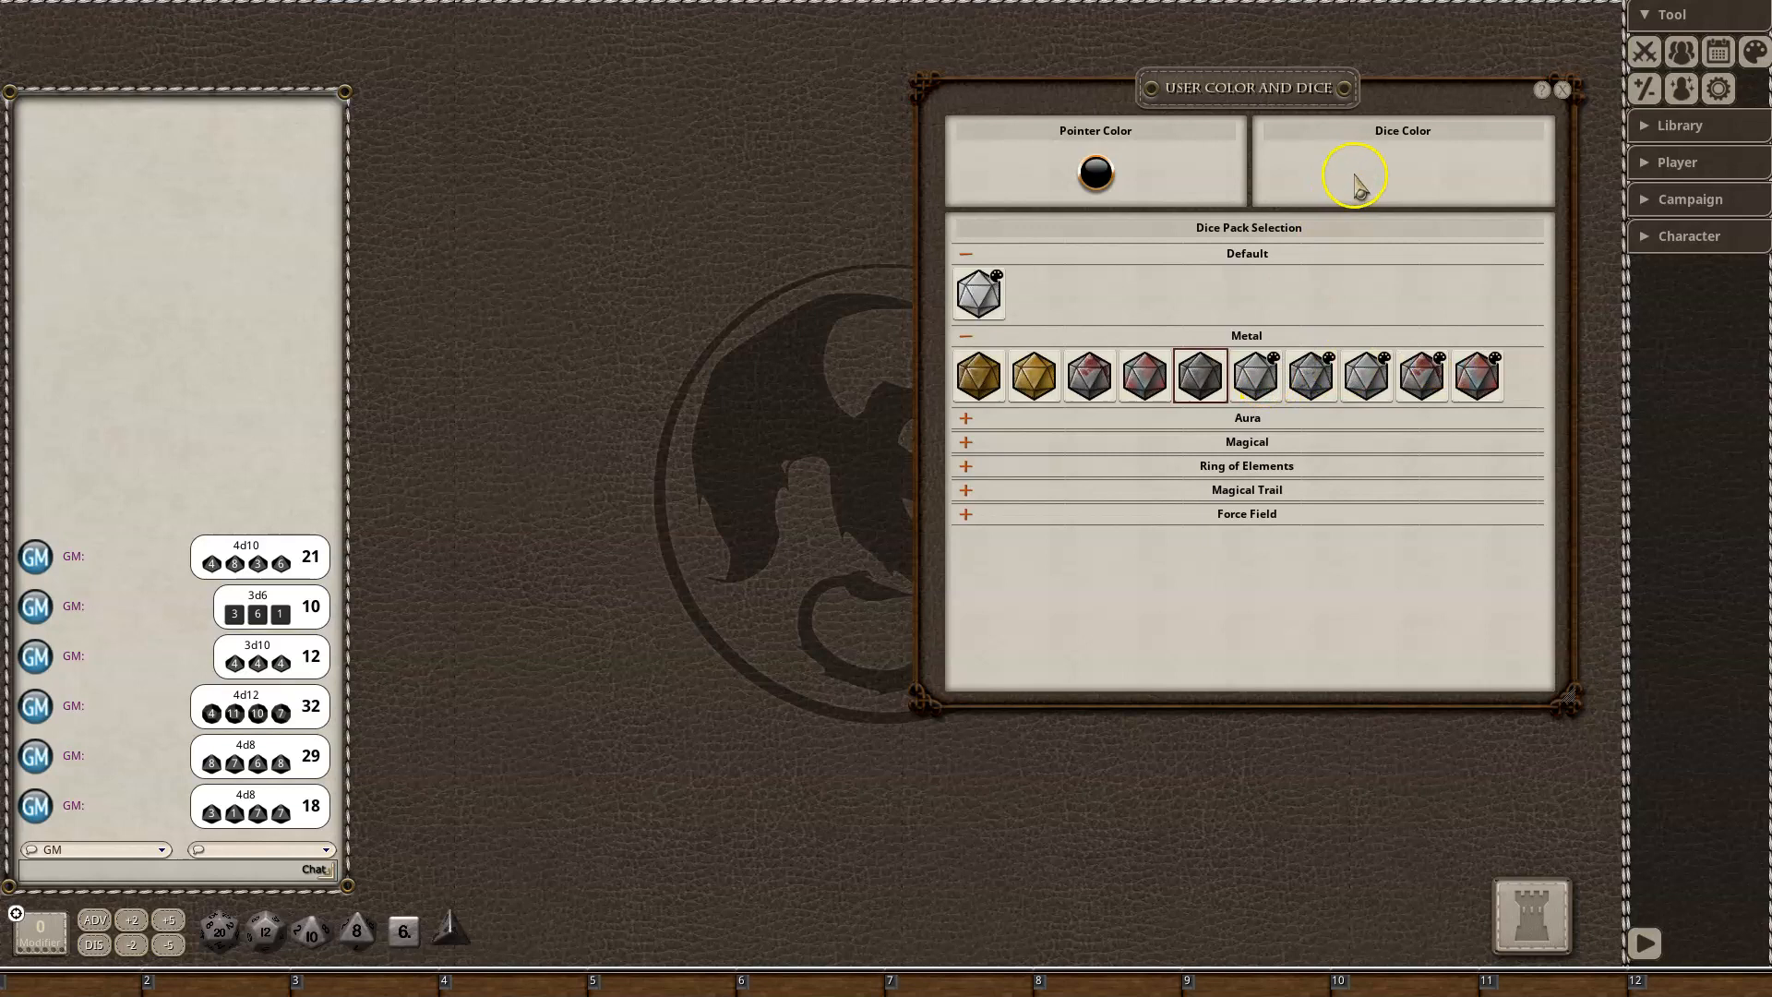
mouse_move(1026, 416)
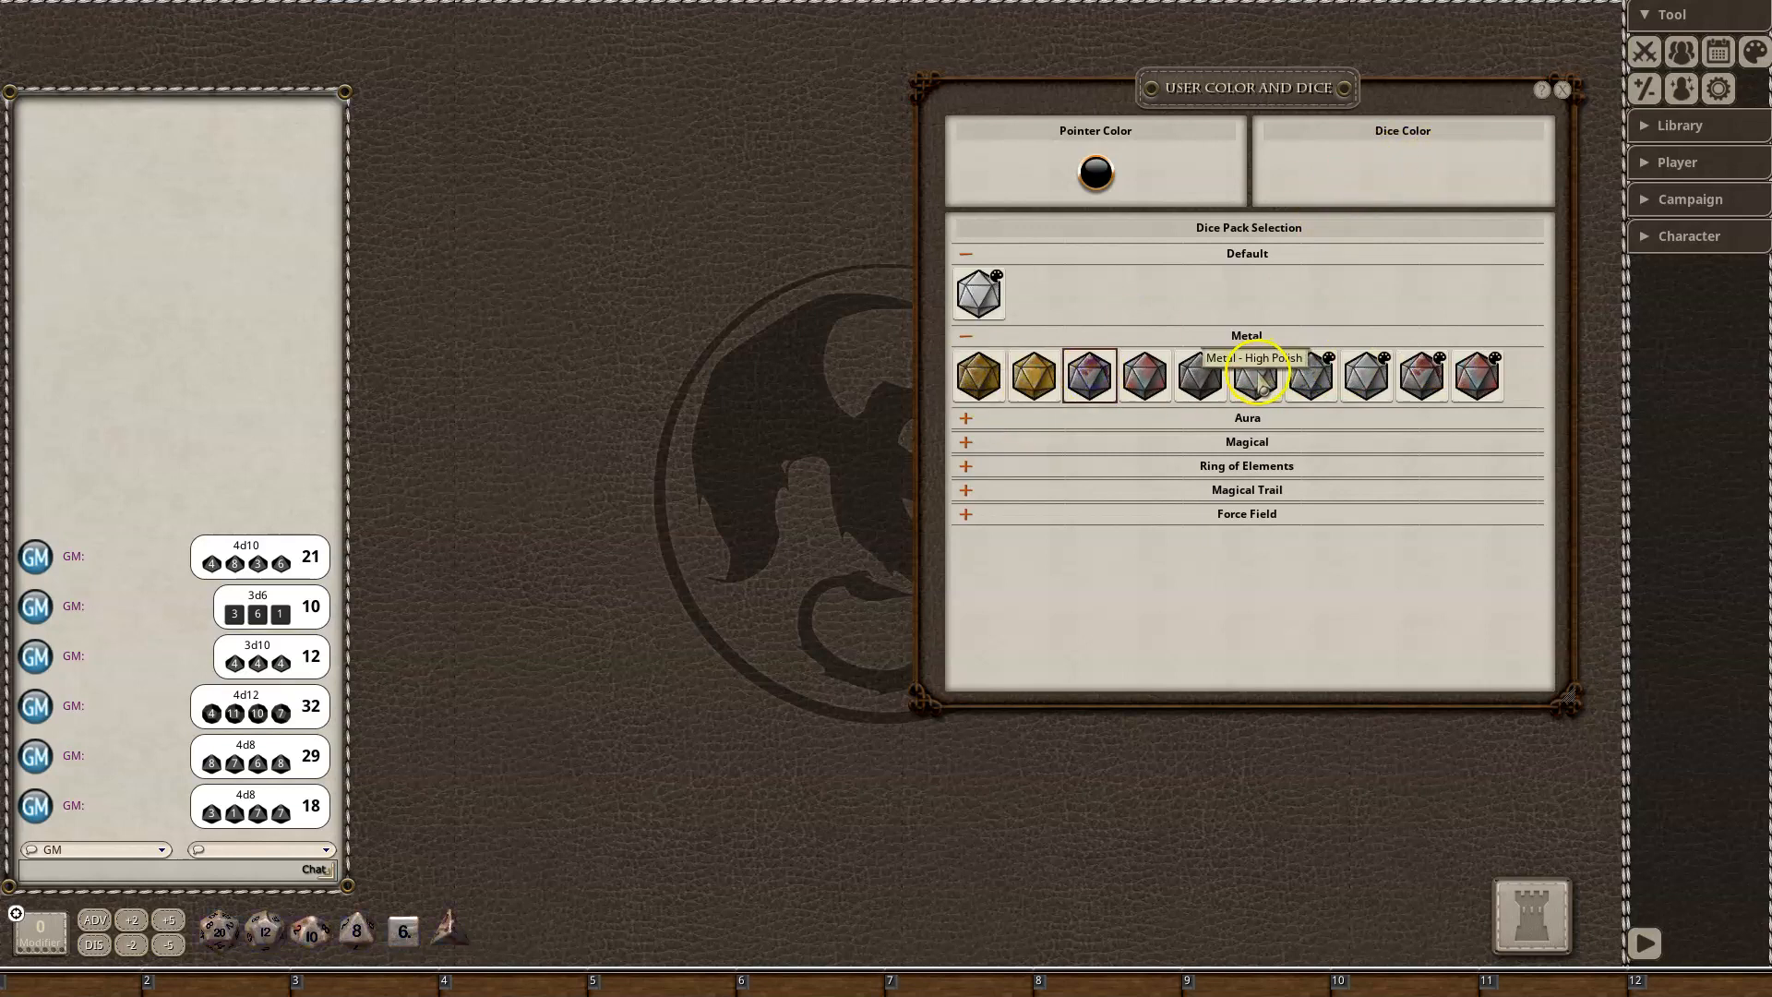
Try the High Polish pack, roll d8s and d10s, and settle on Metal Rusted
click(1253, 374)
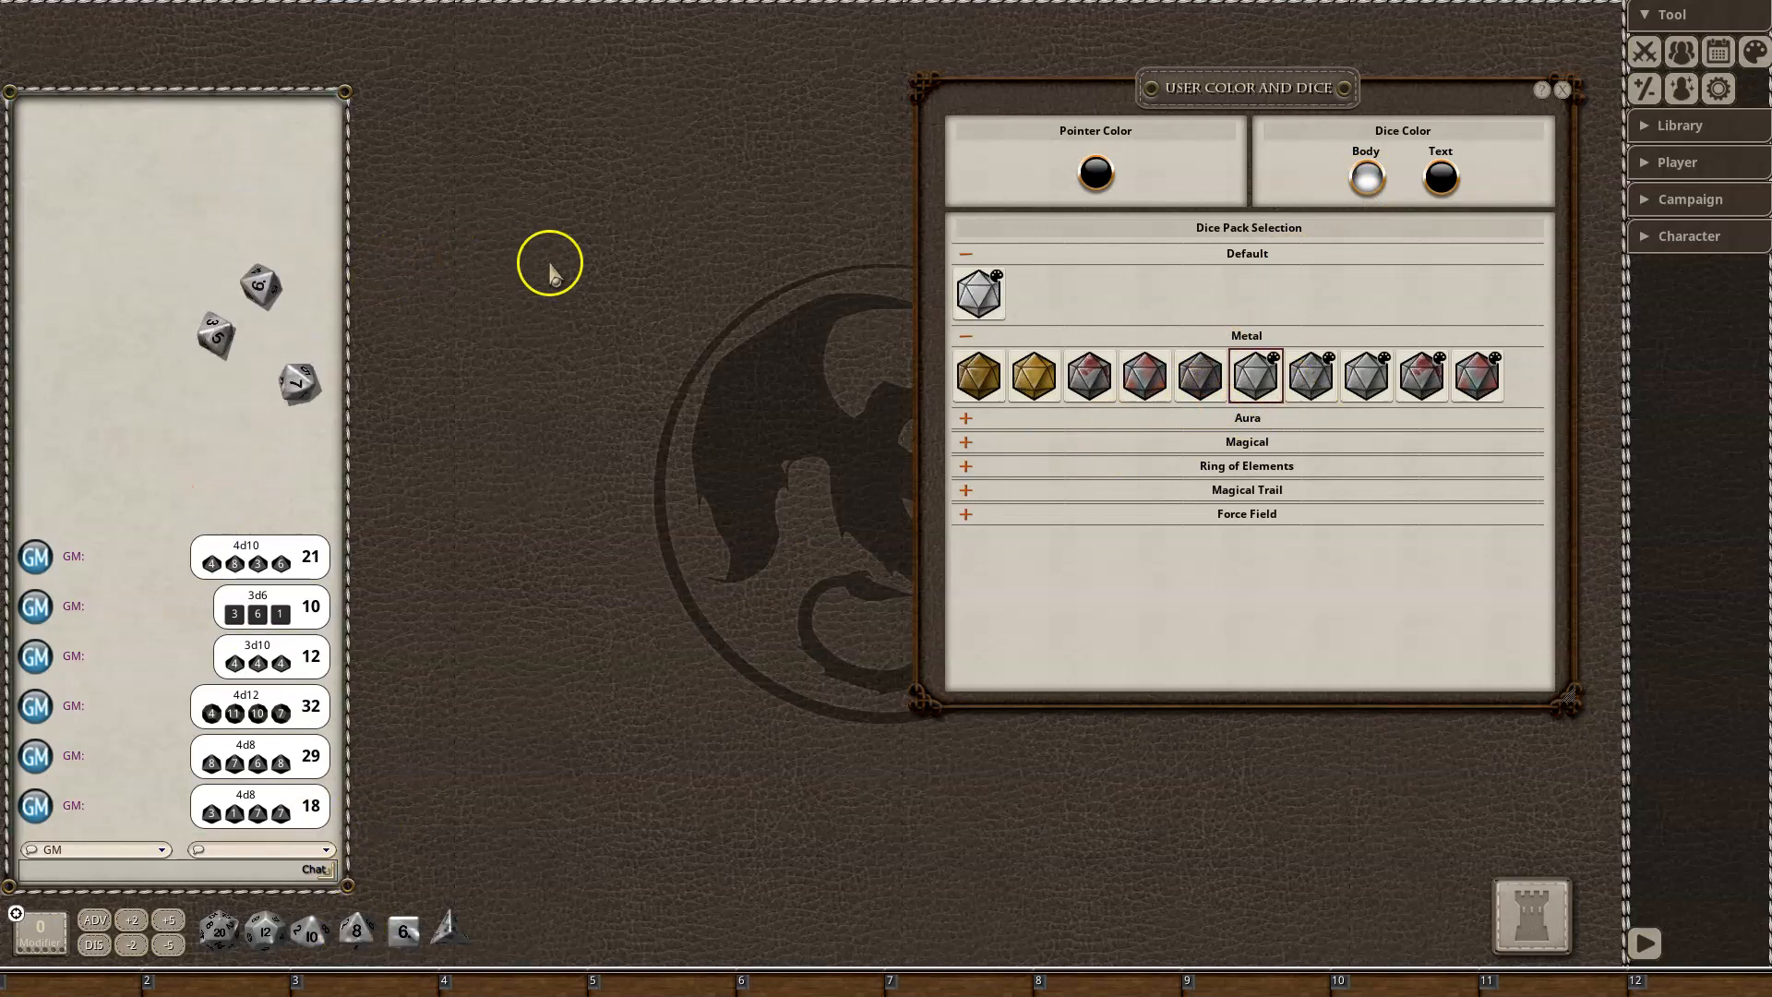
click(332, 930)
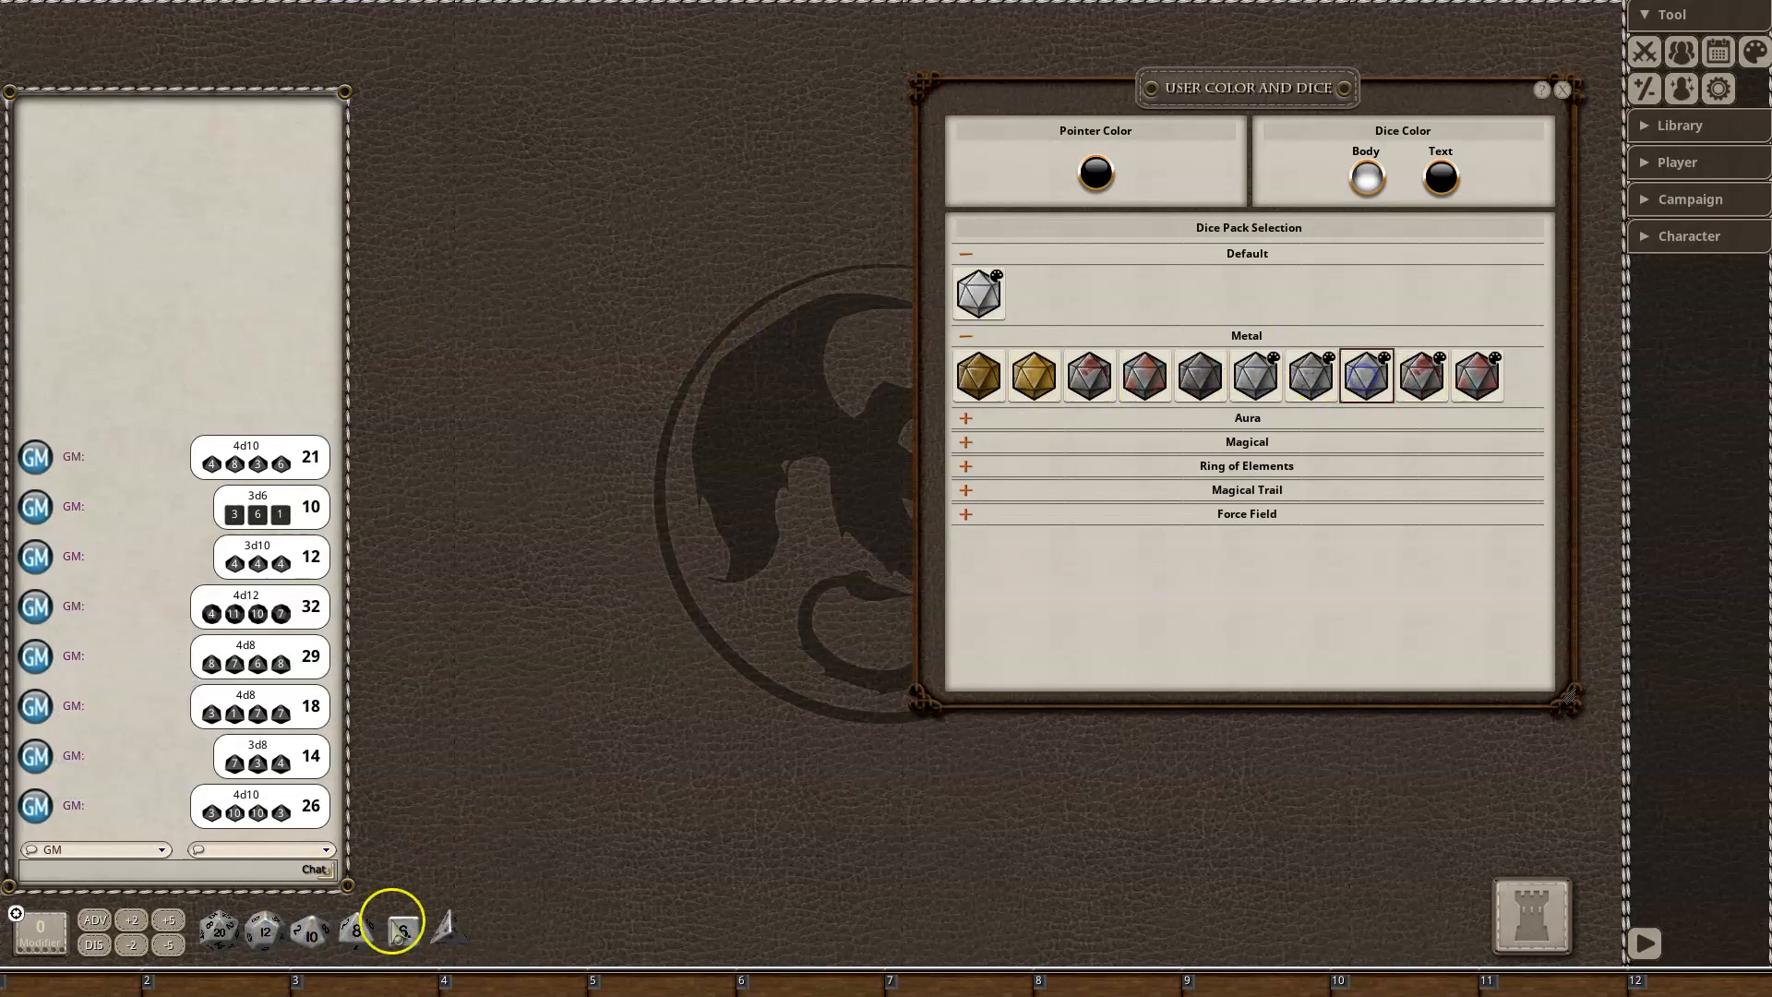
click(394, 919)
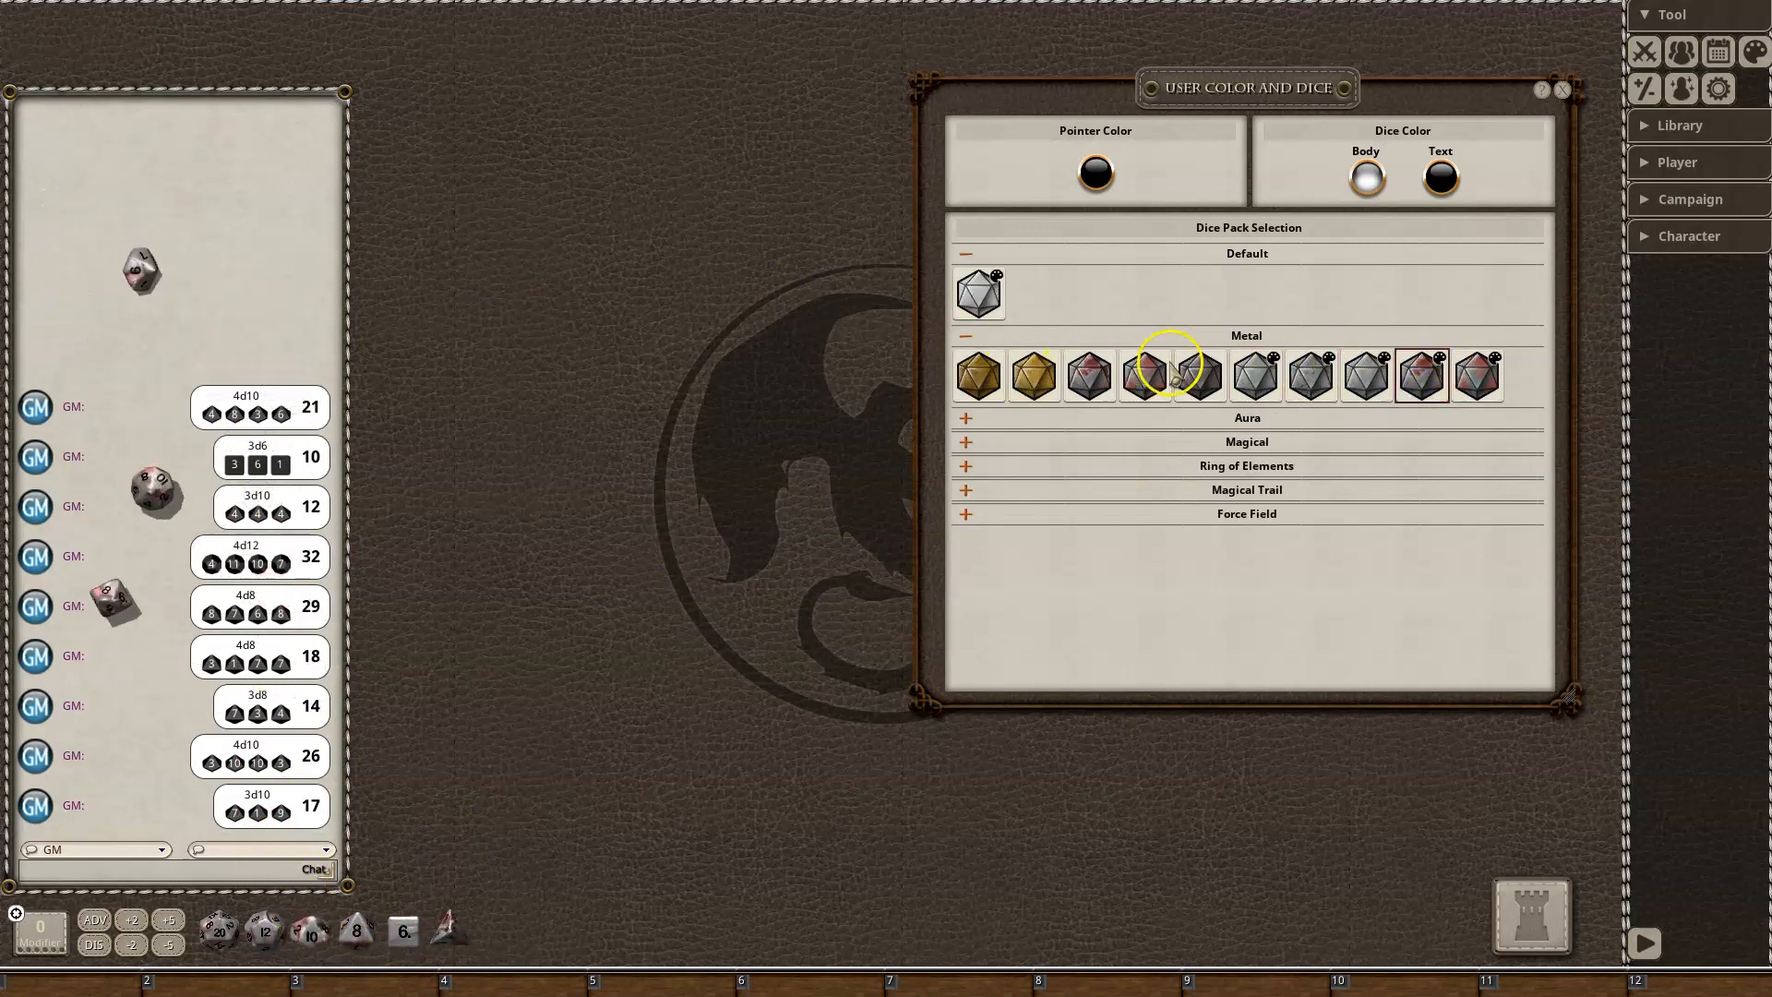
click(1130, 374)
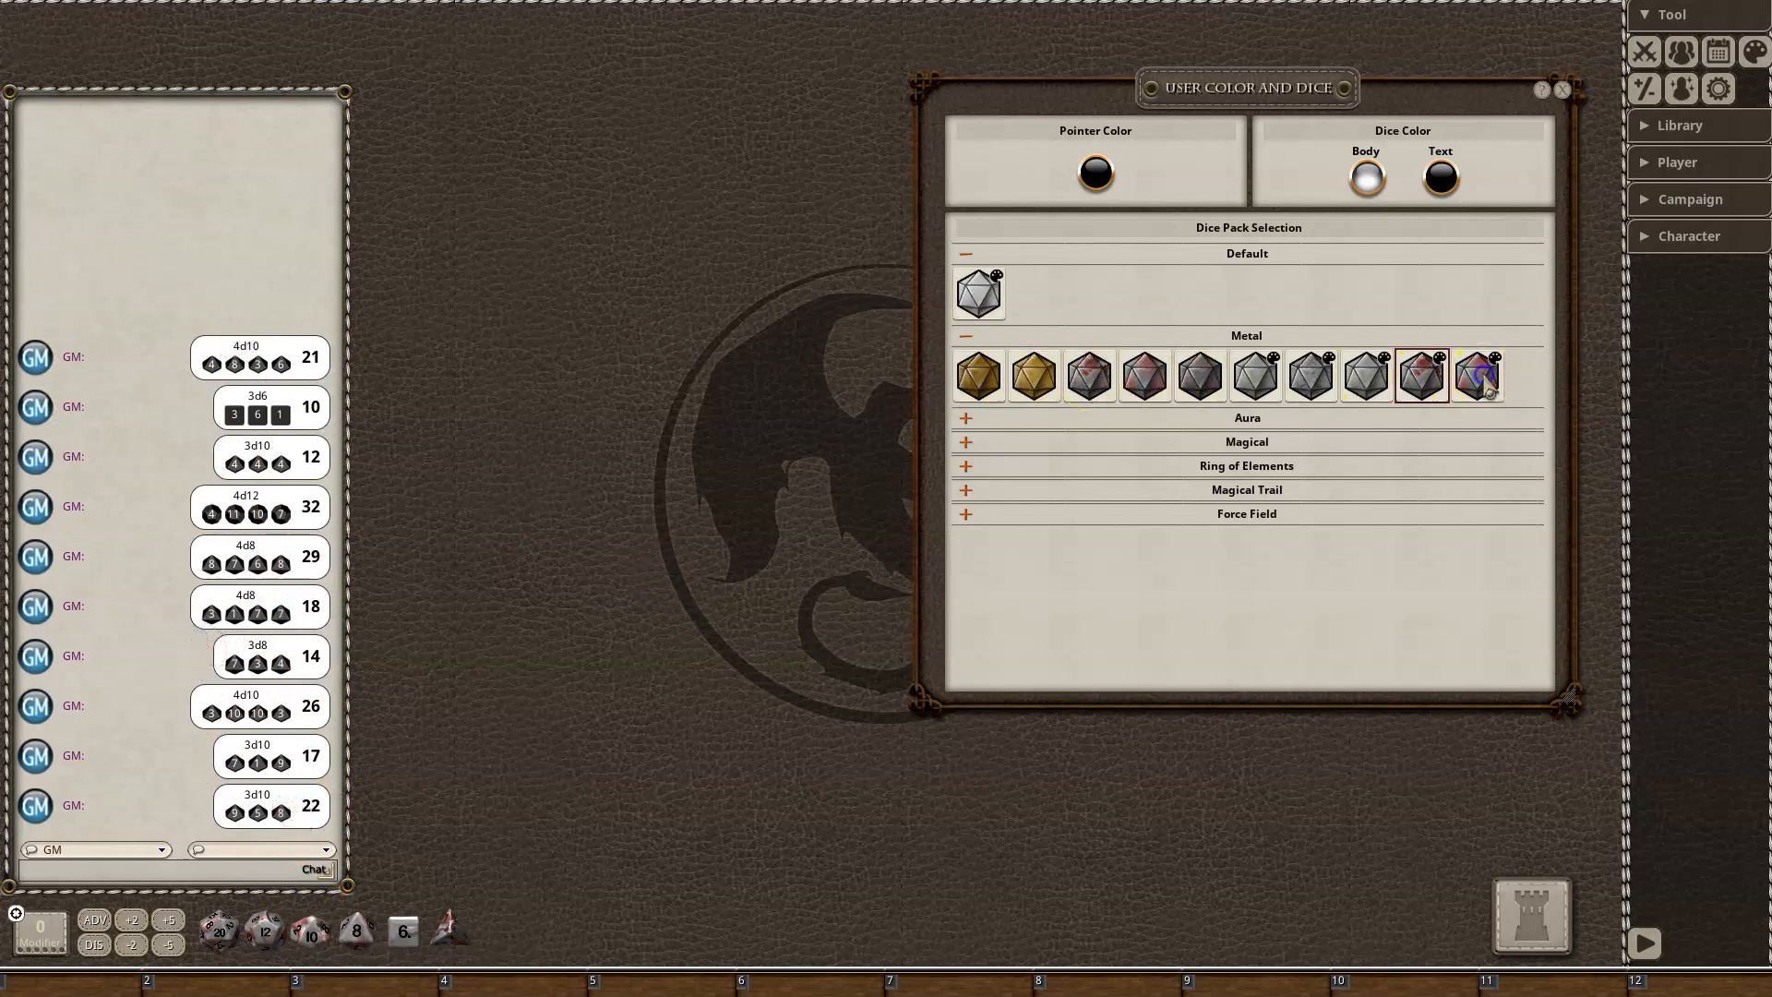
click(1477, 376)
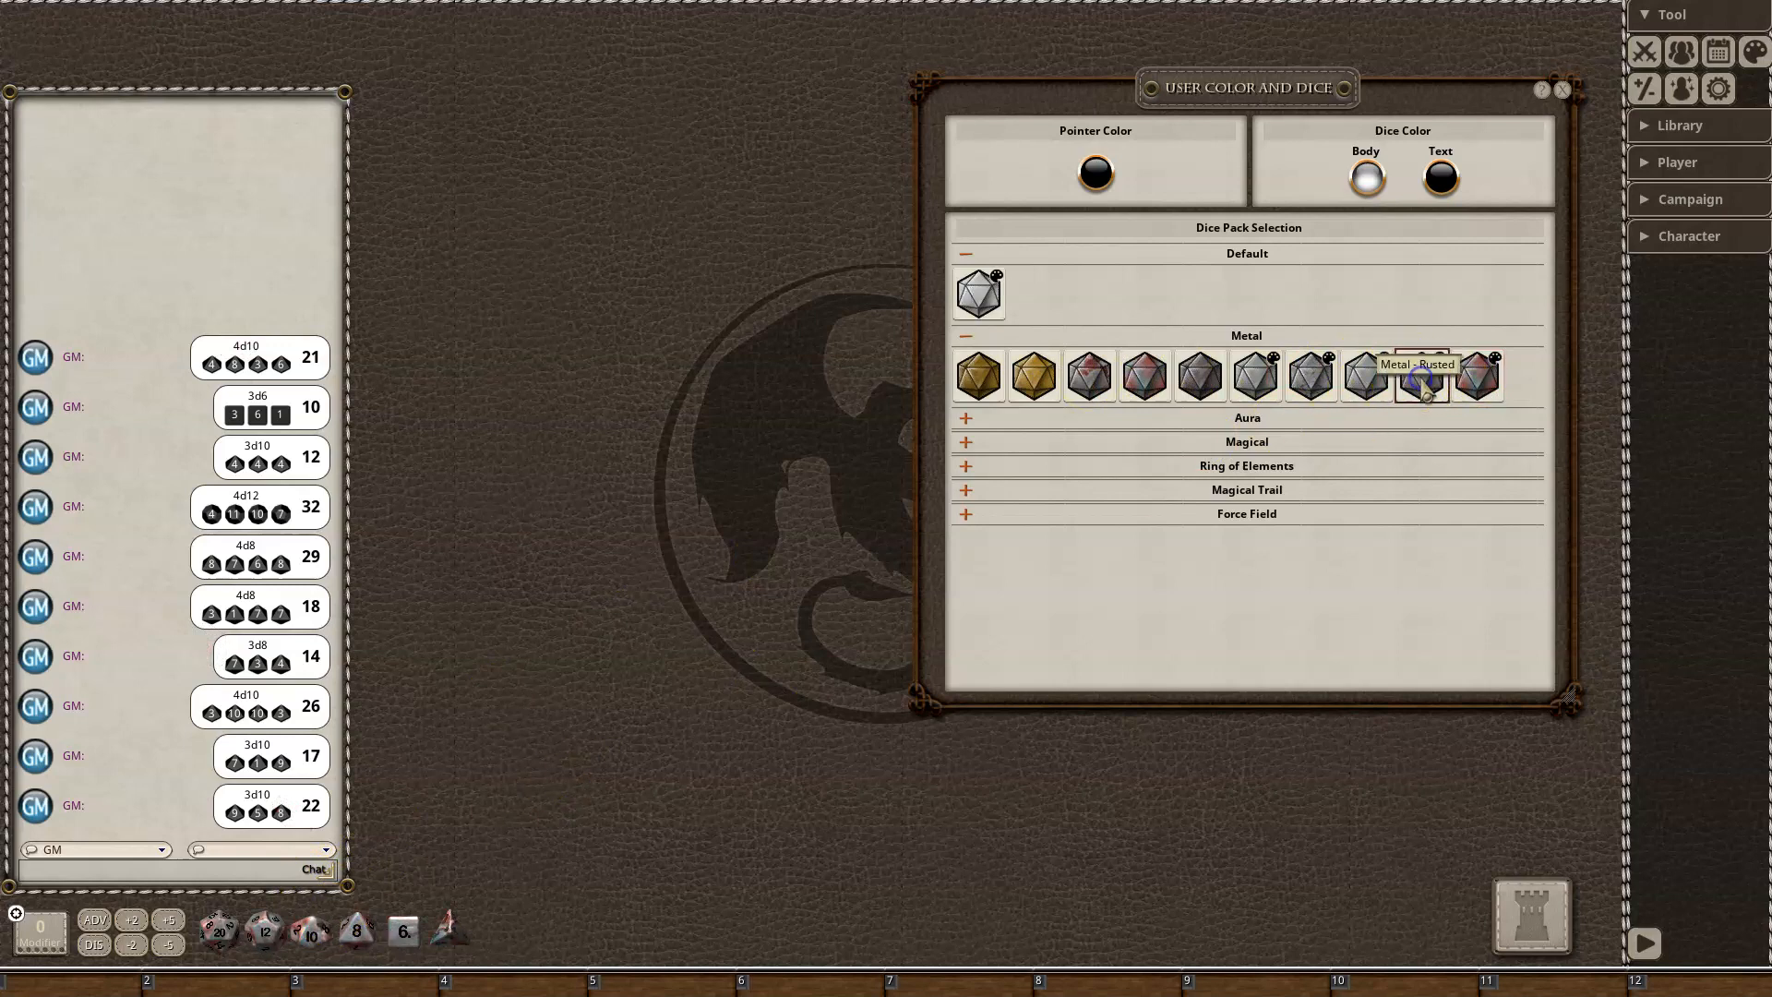
Give the Metal Rusted dice a teal body and light text, then roll 4d8 totalling 12
click(1363, 176)
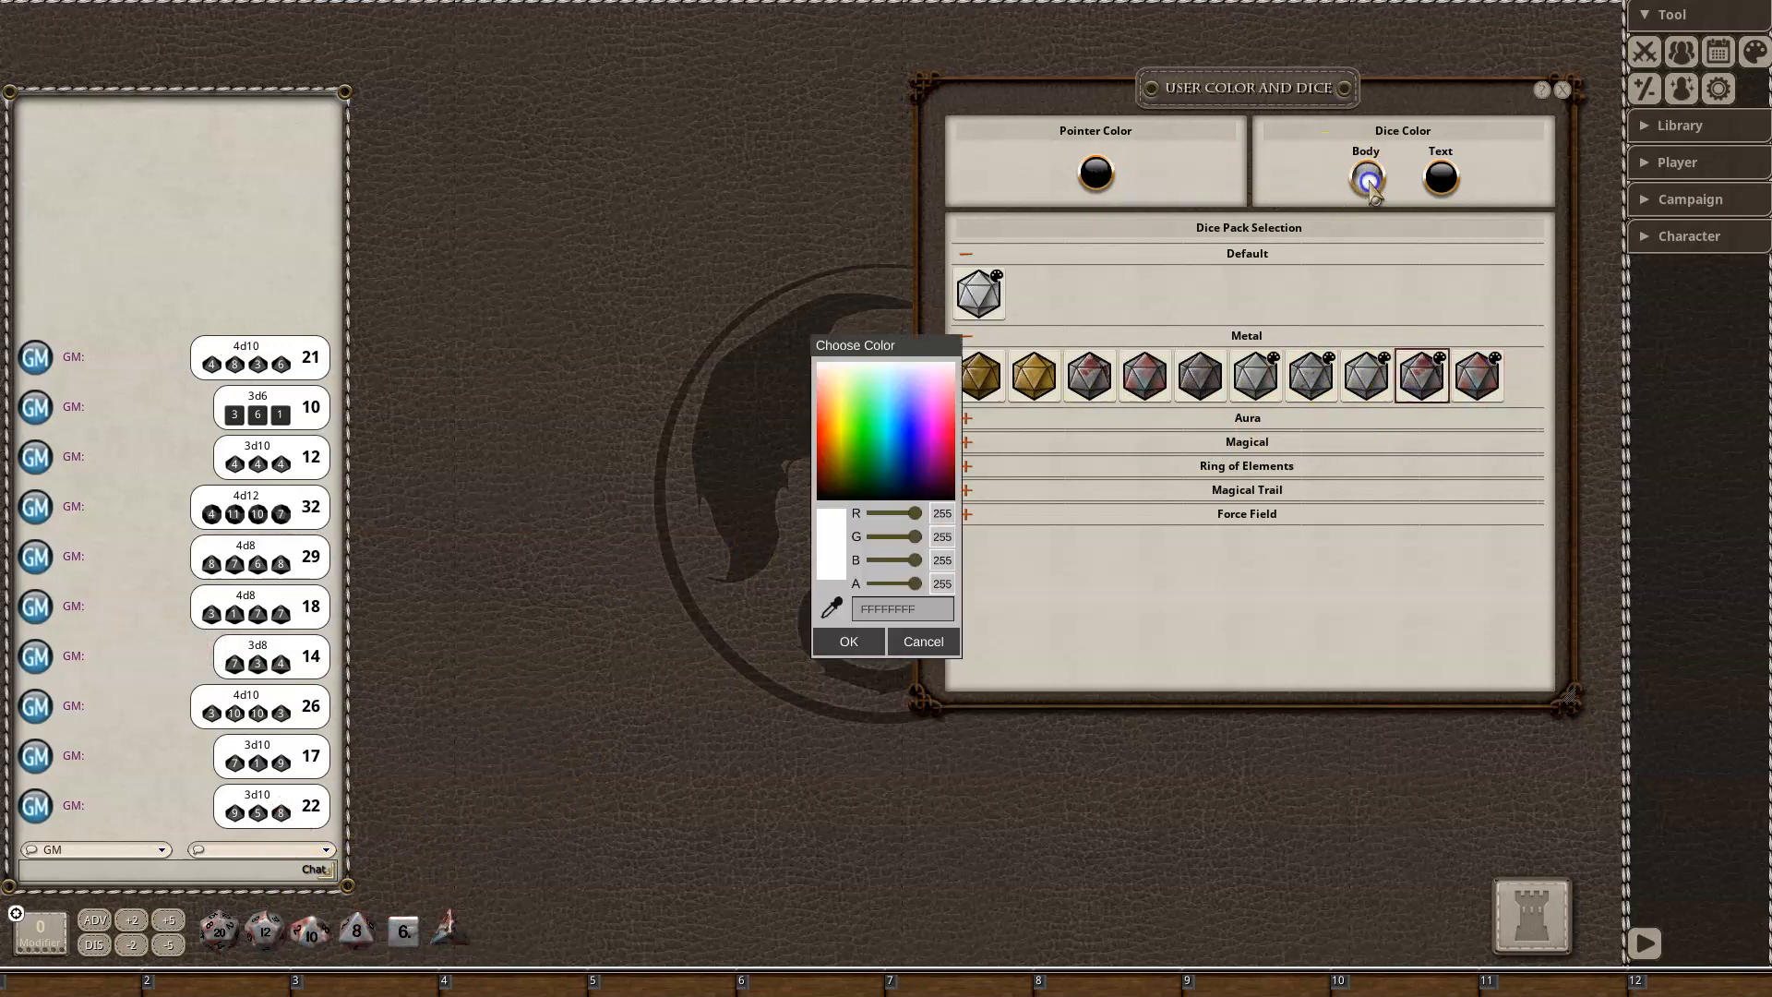
click(880, 409)
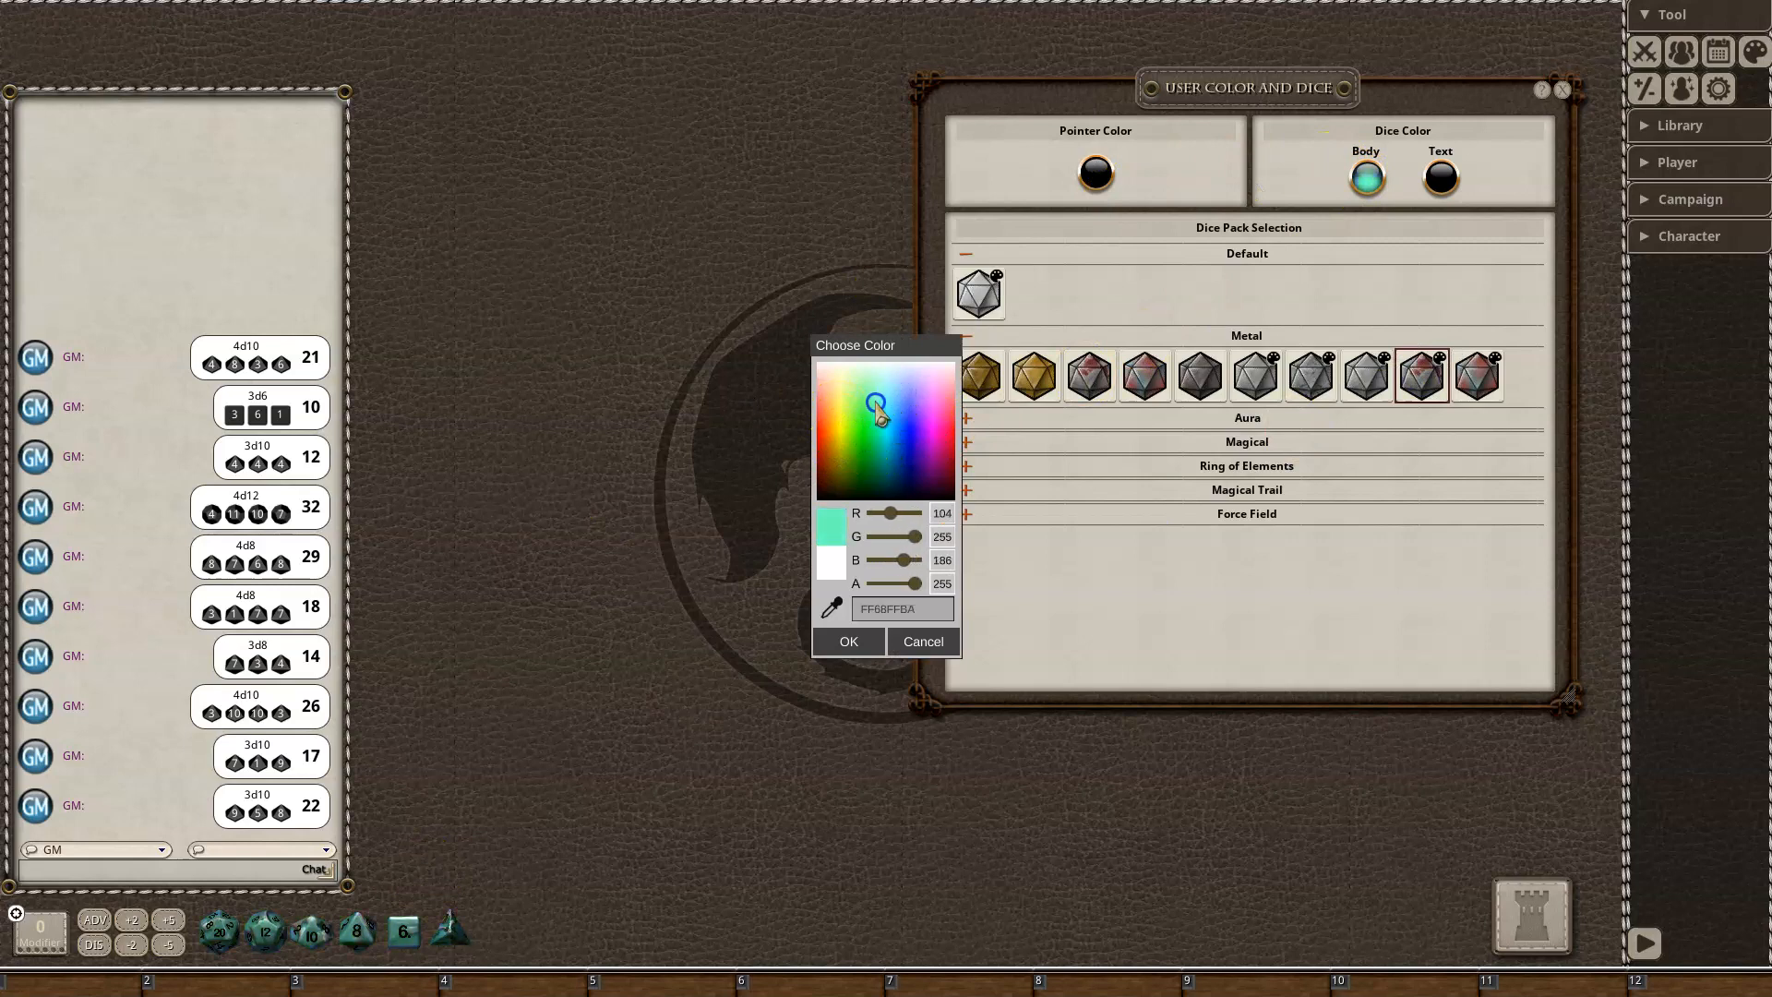
click(891, 382)
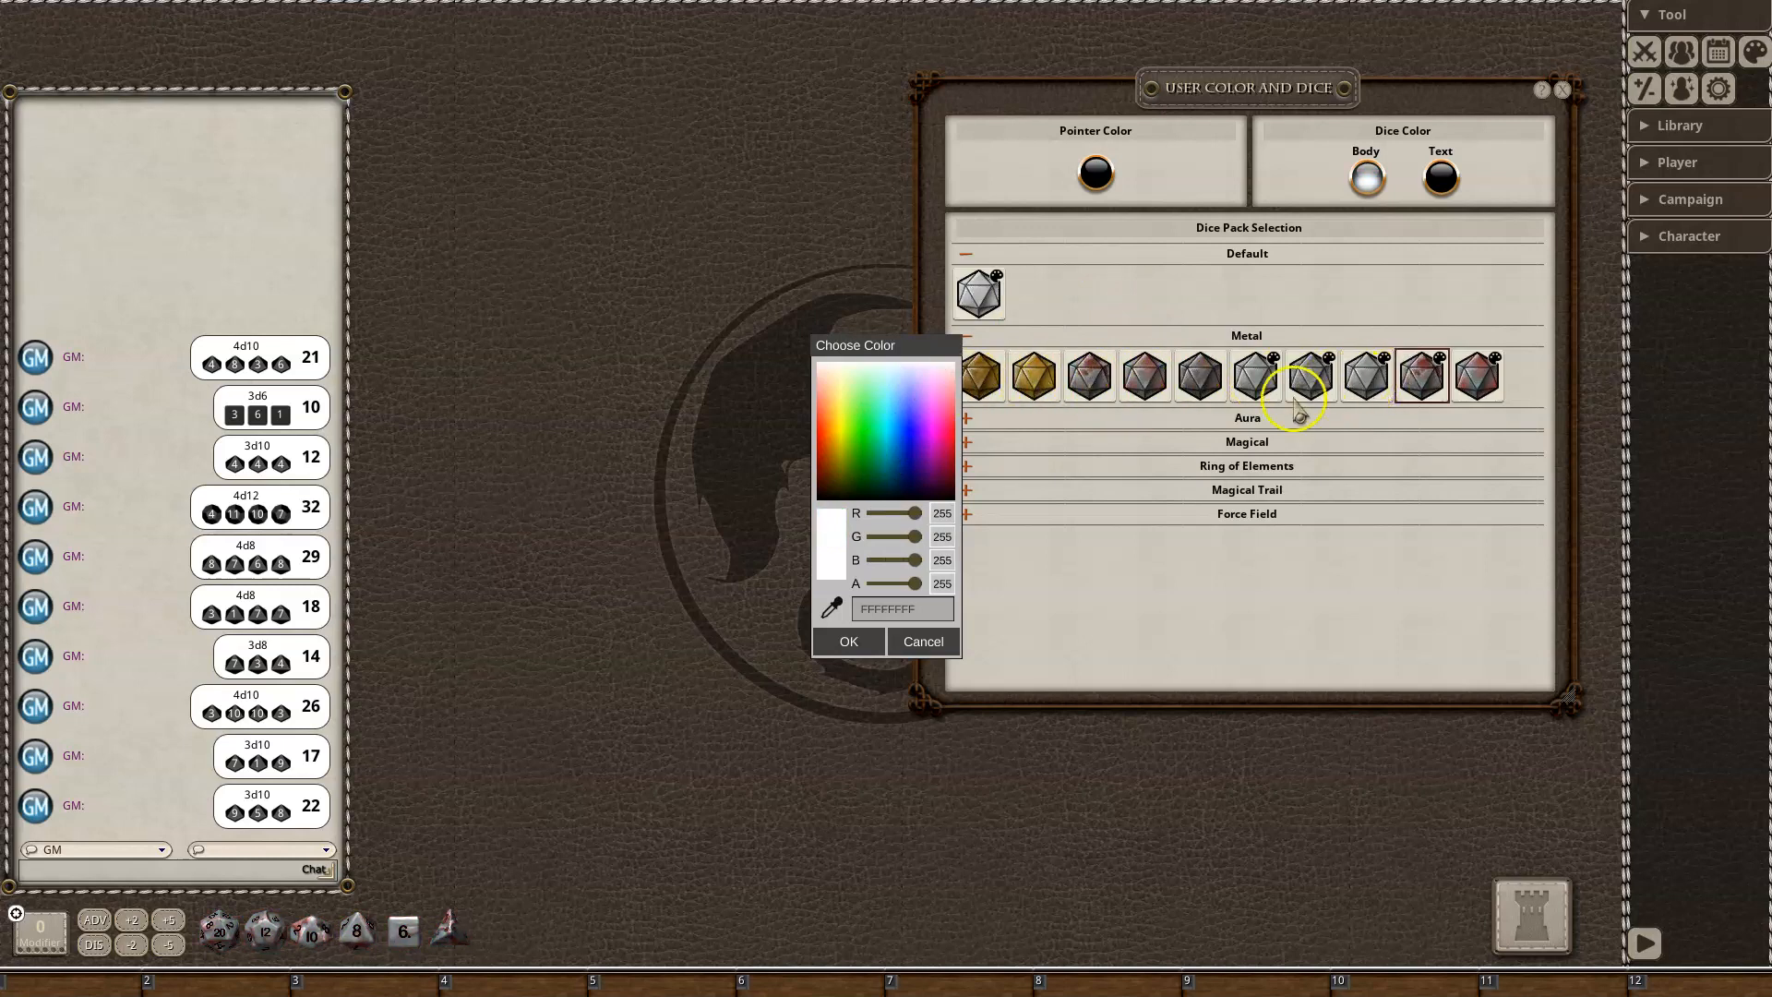
click(921, 407)
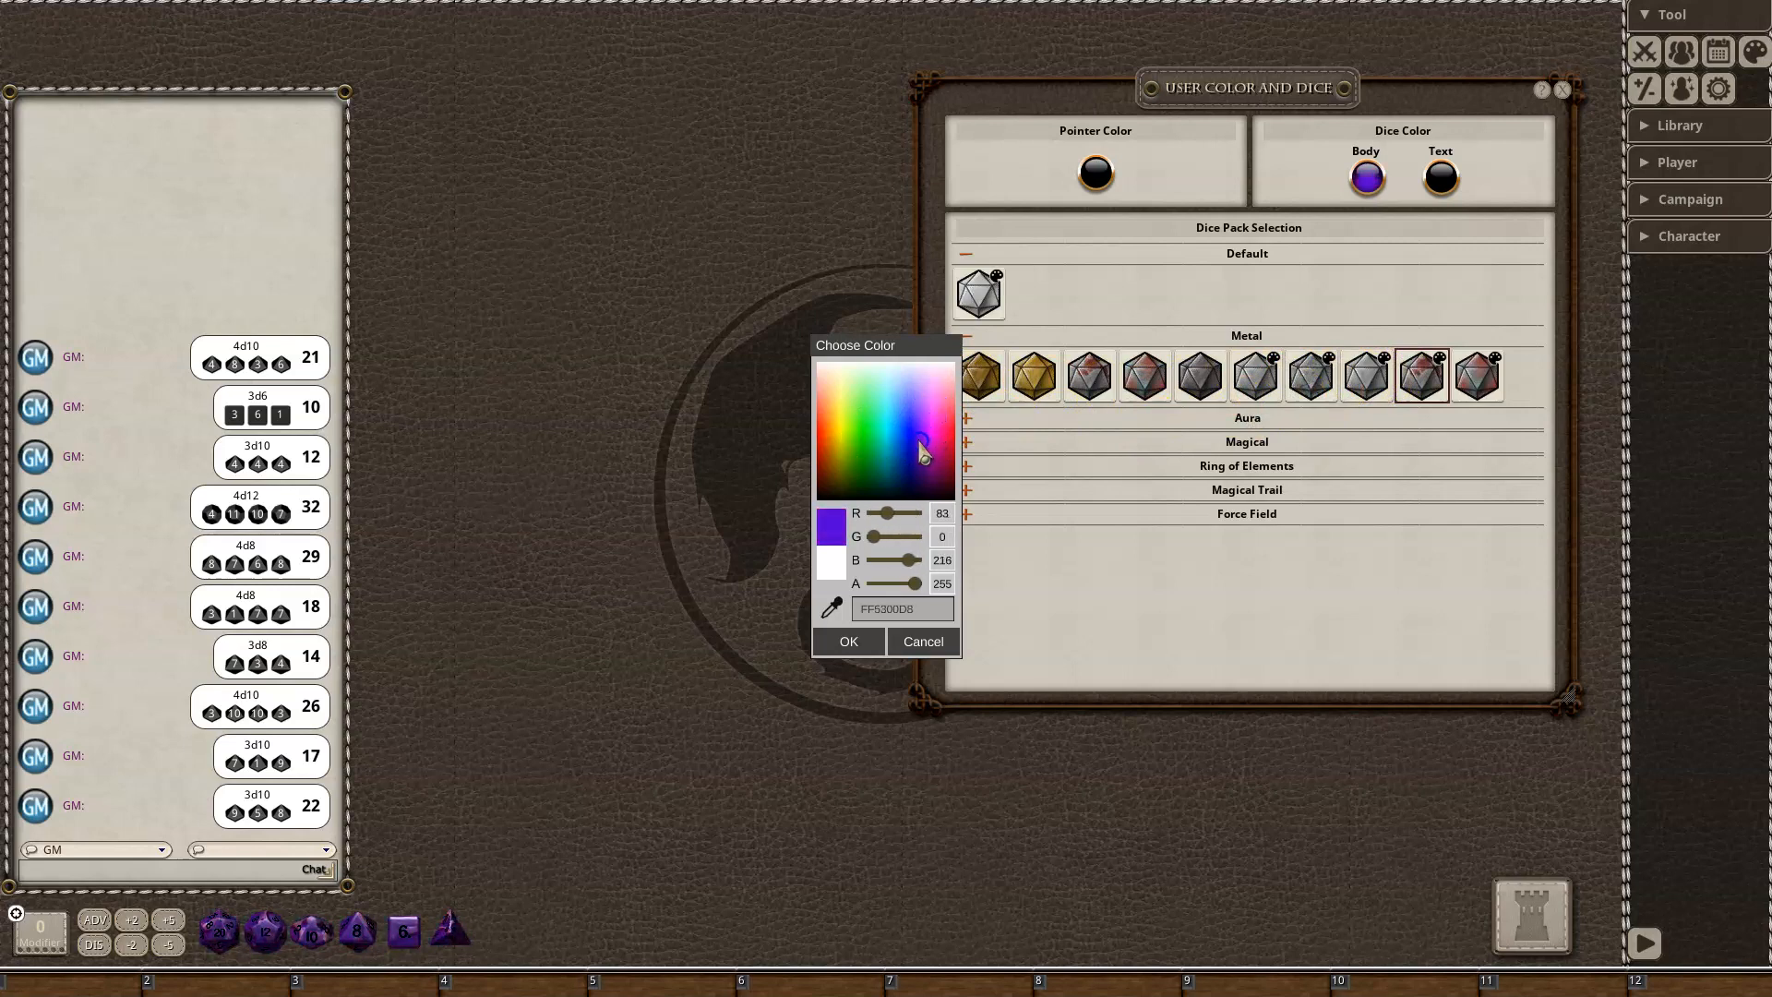
click(890, 439)
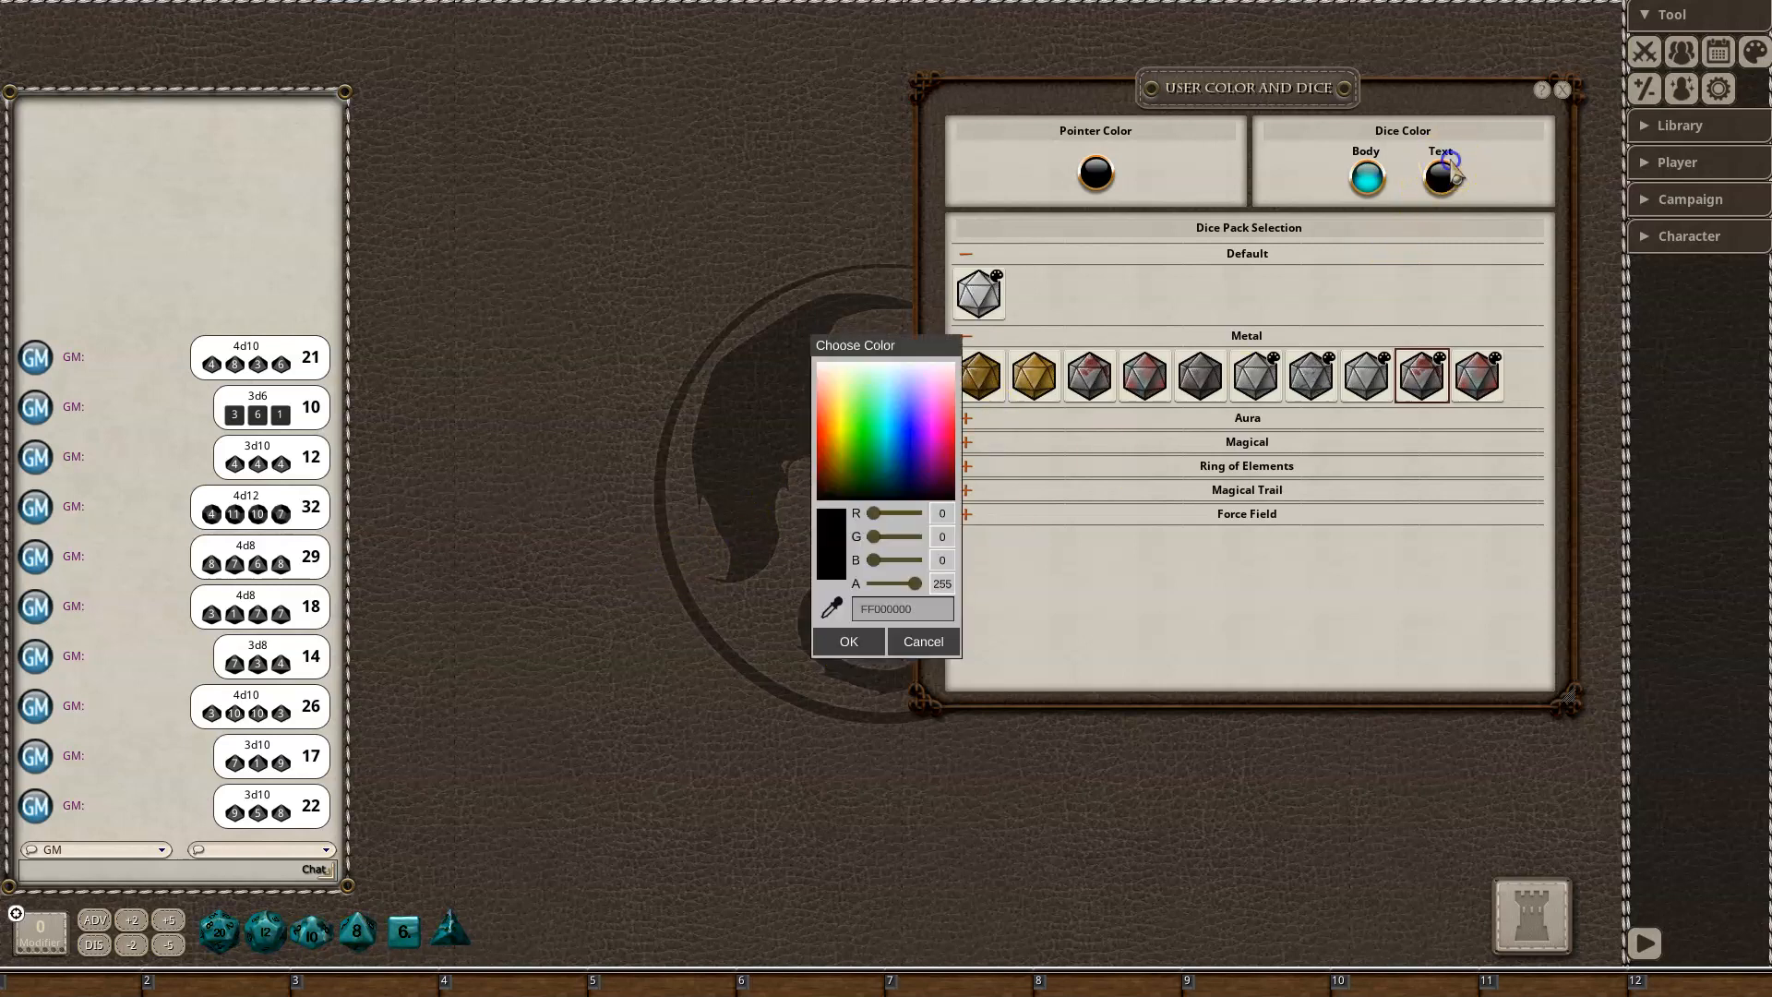
click(831, 369)
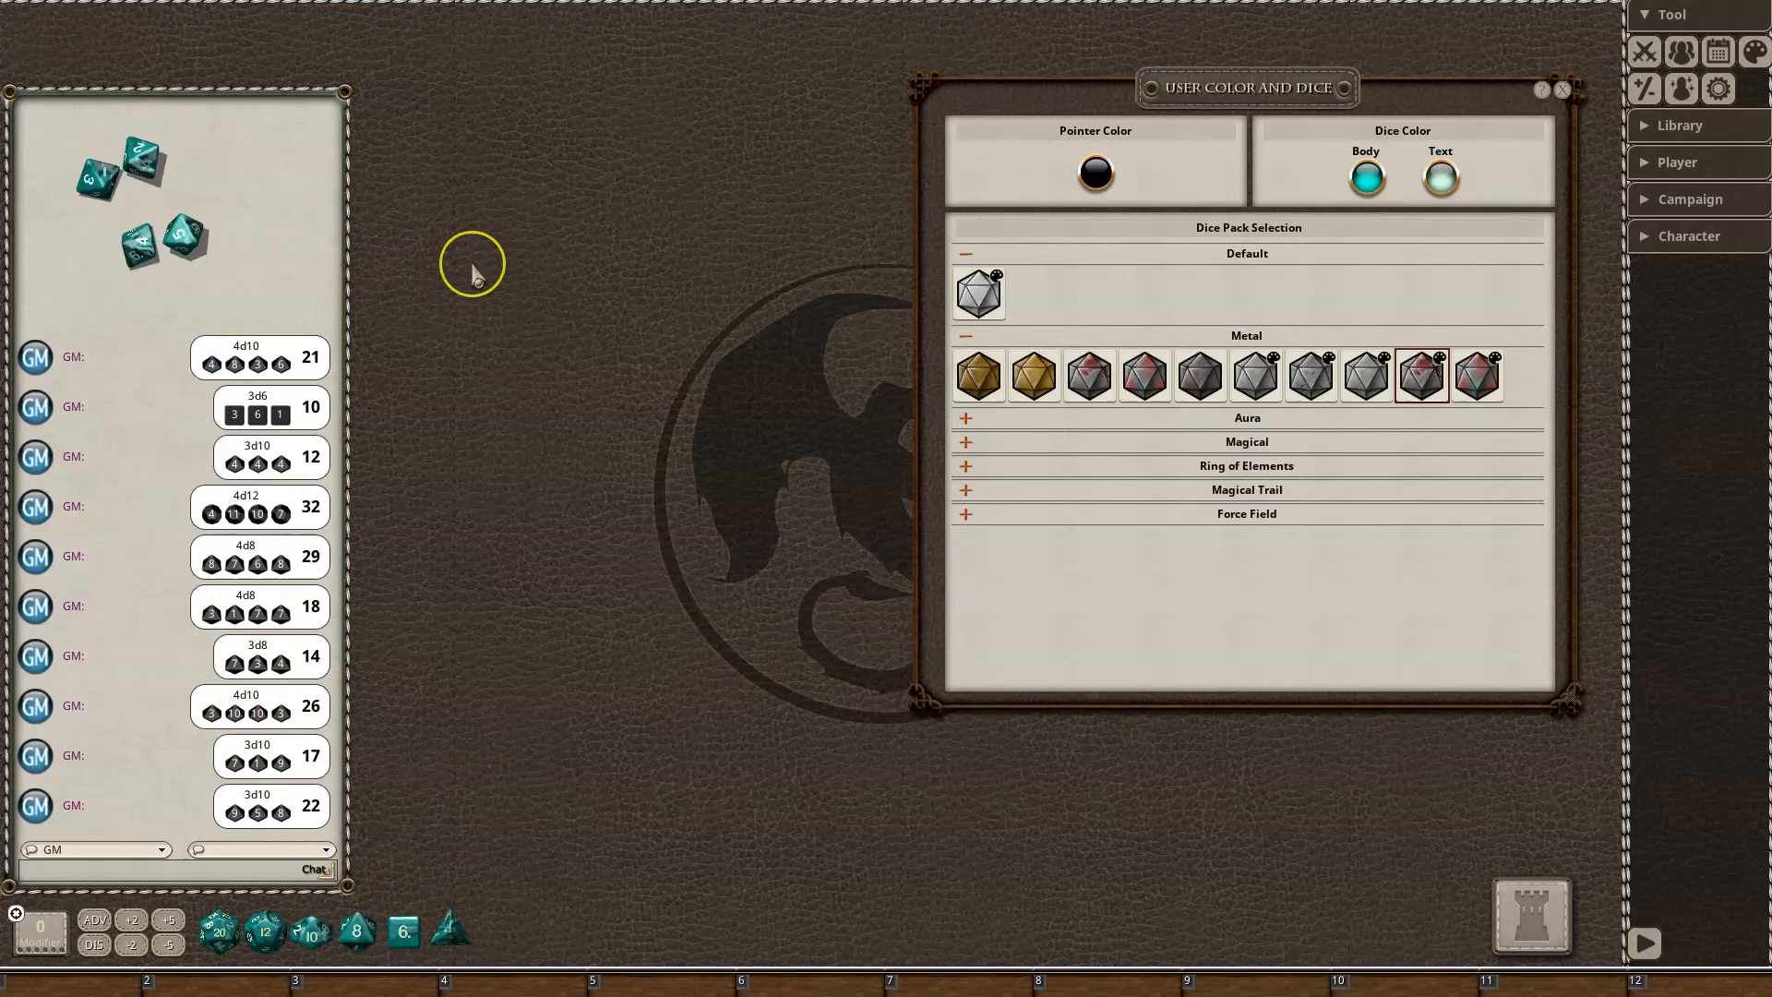
click(1475, 376)
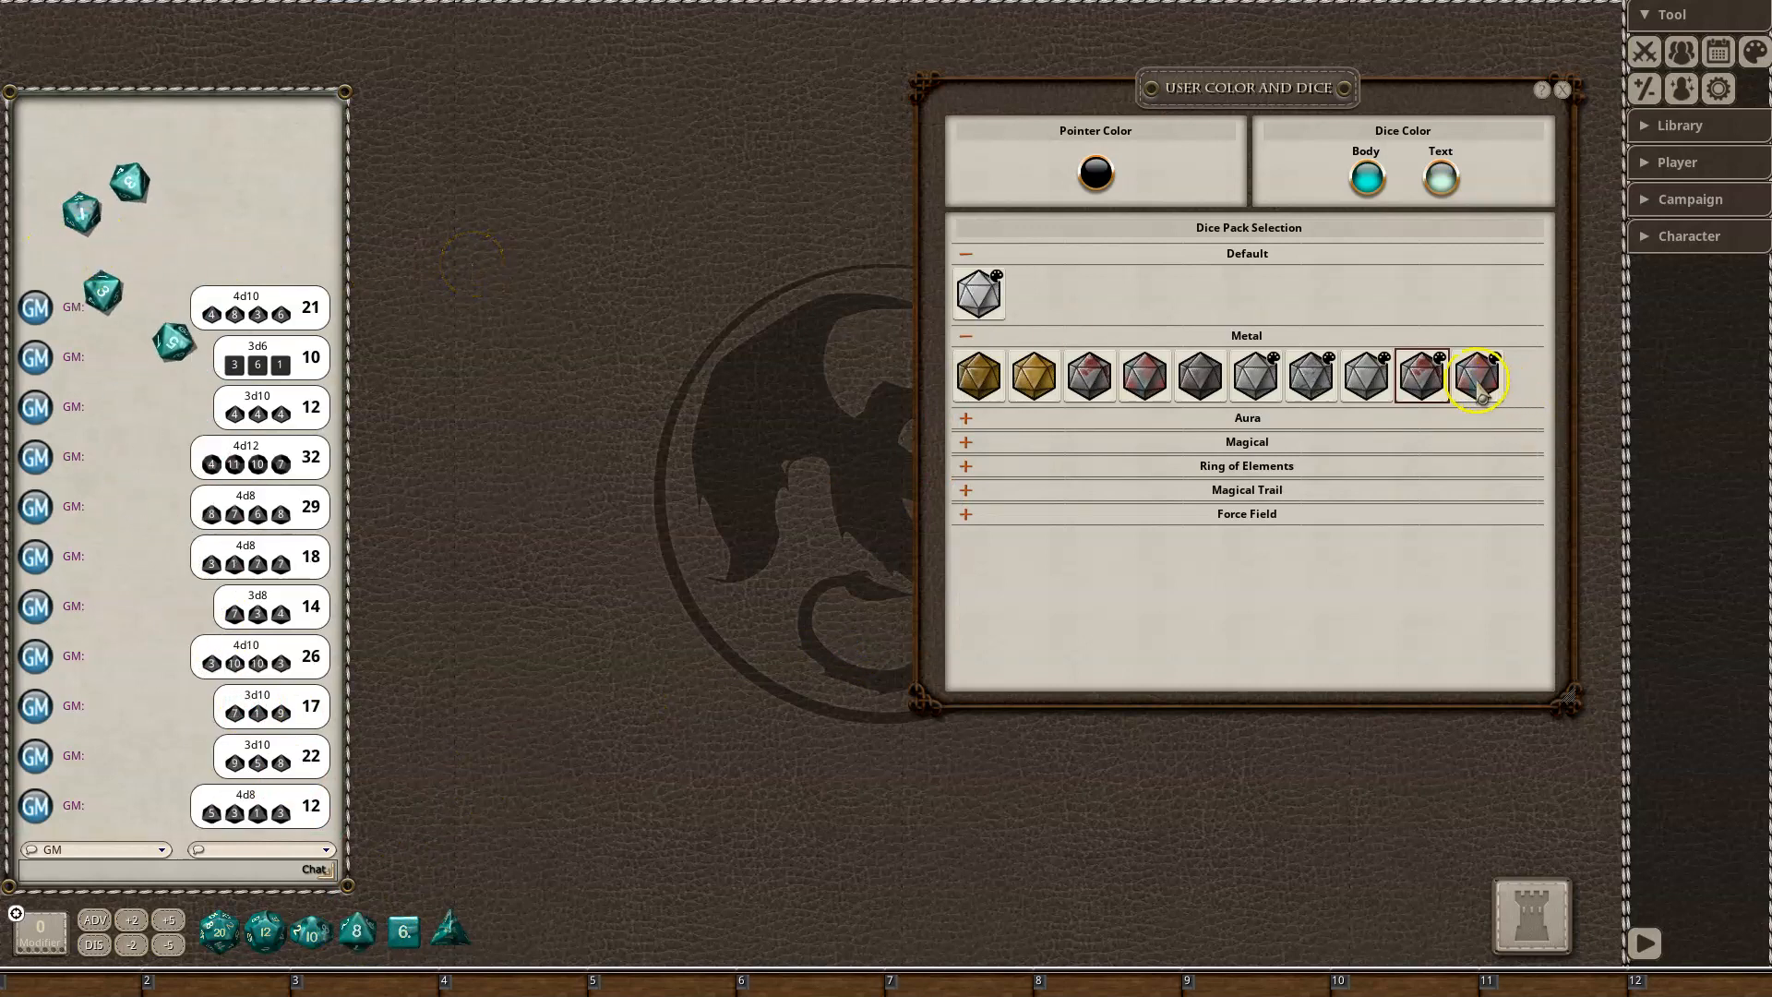
mouse_move(1474, 379)
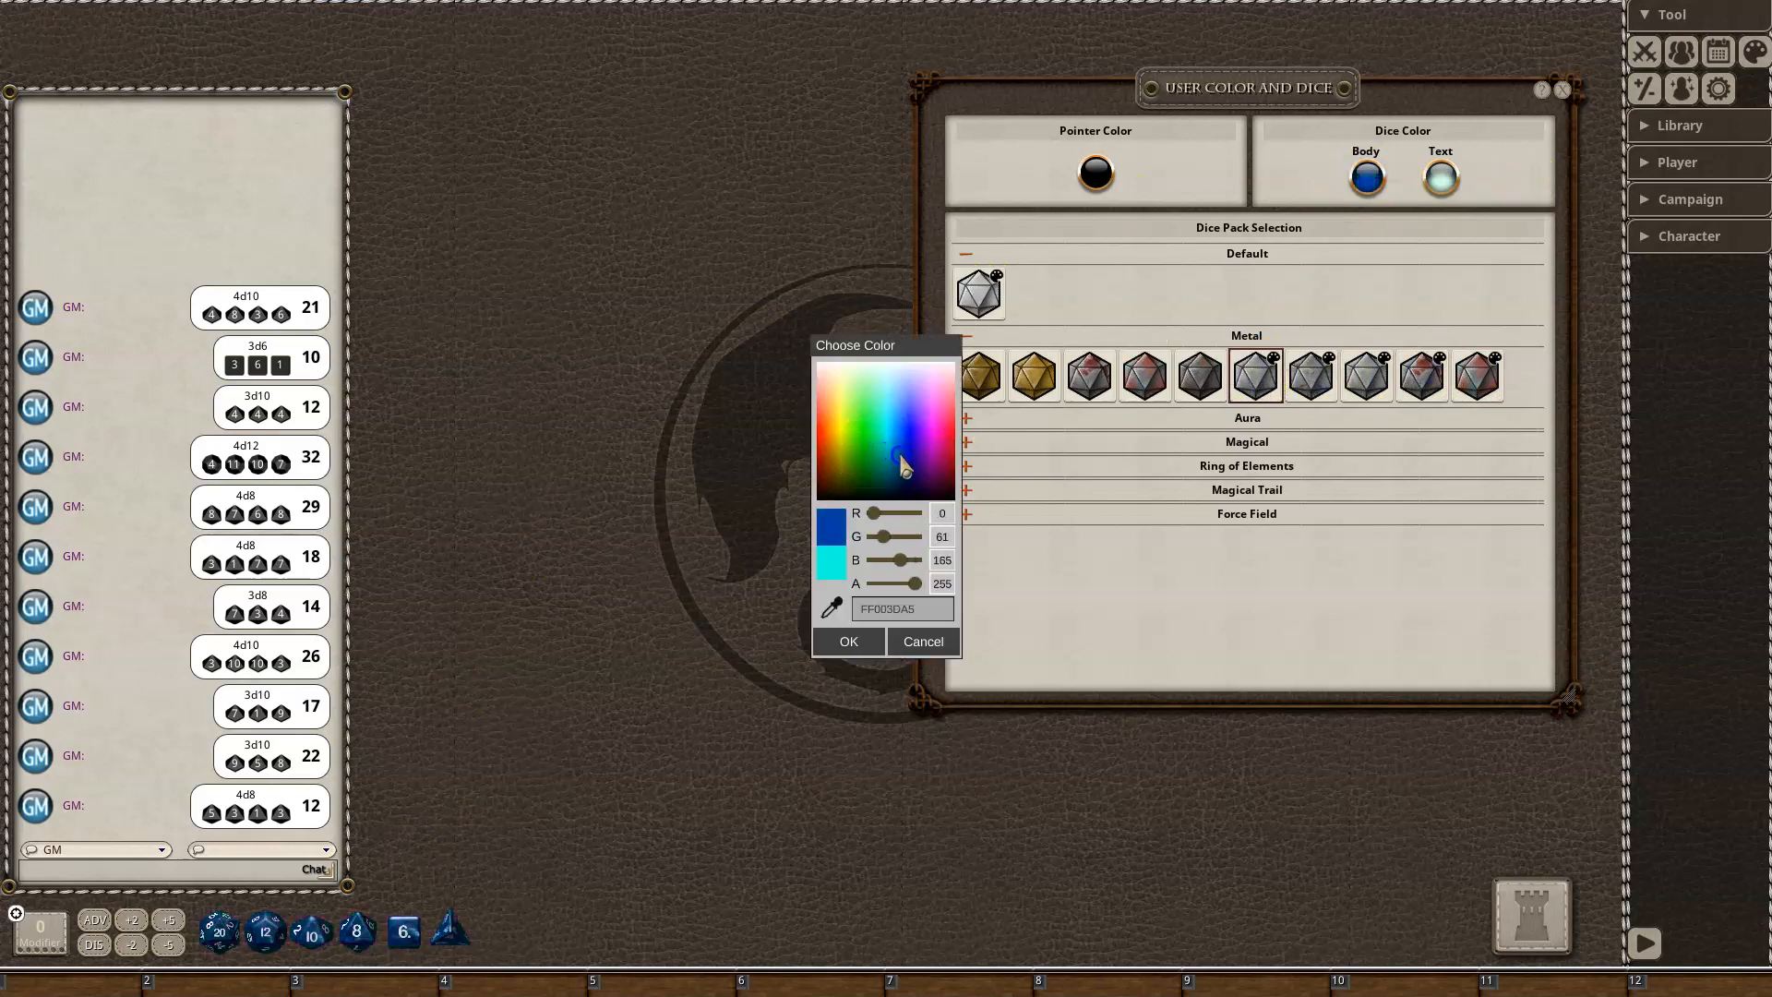
Make the dice body purple, roll d8s, and switch to the Metal - Stained pack
click(930, 441)
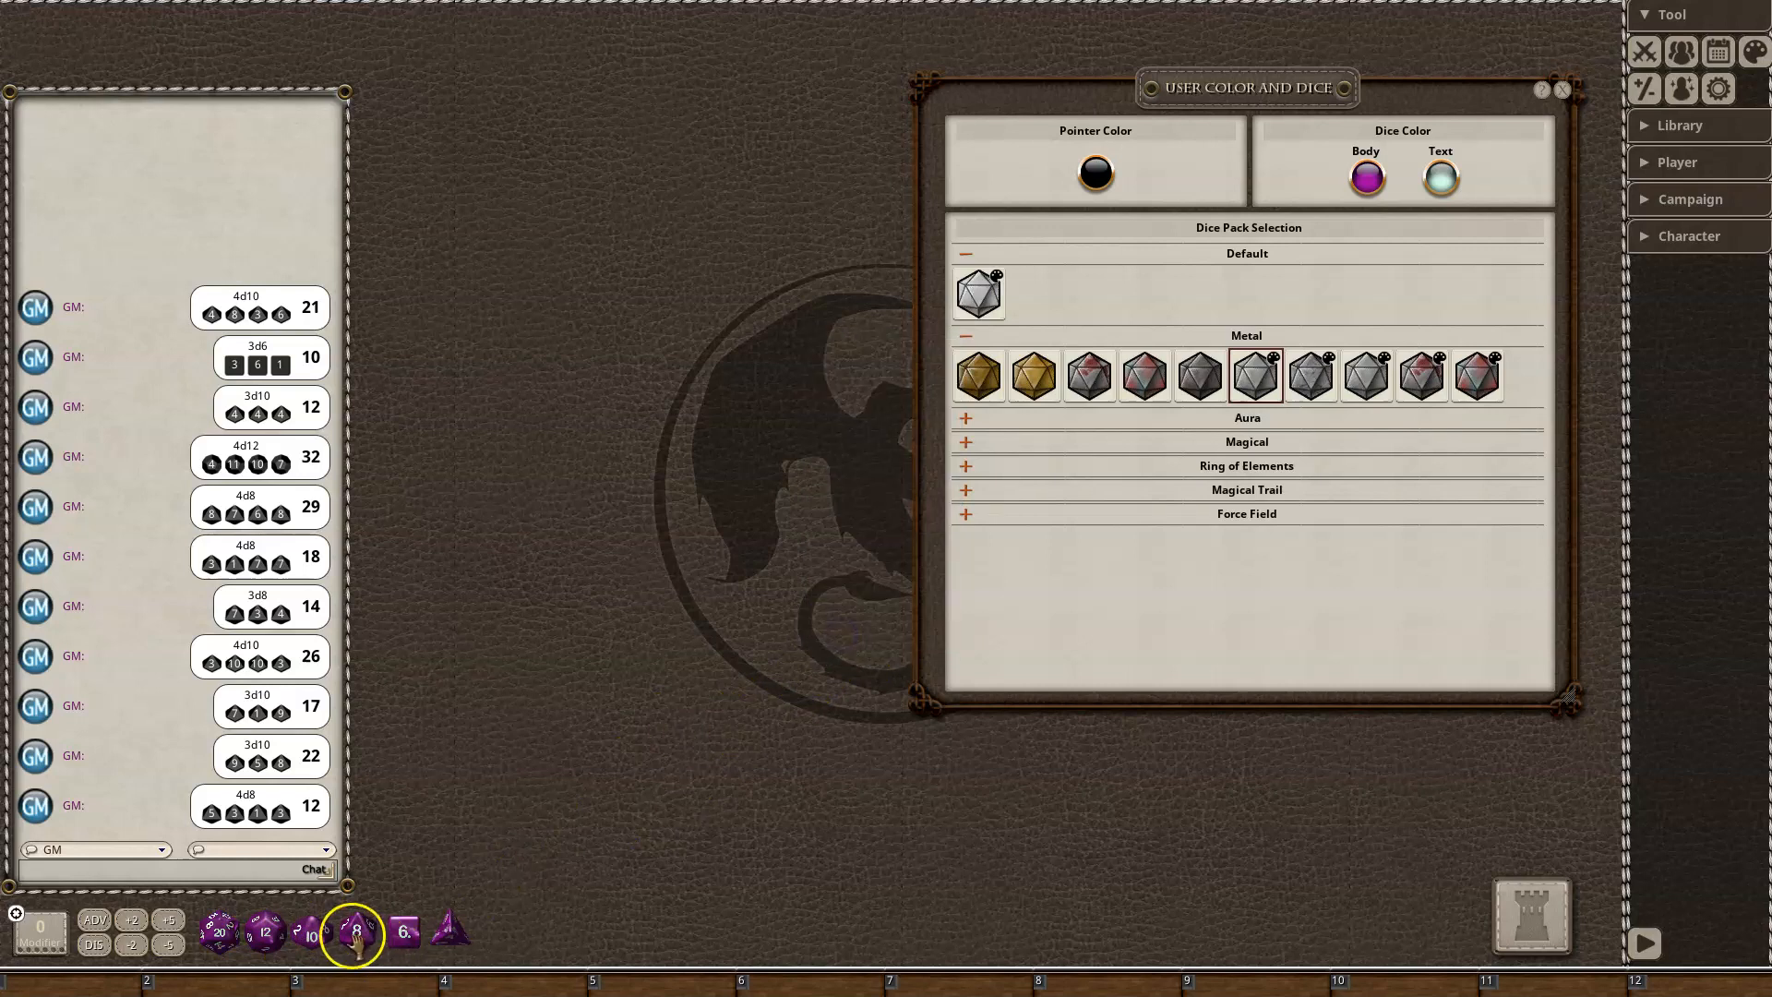
click(354, 931)
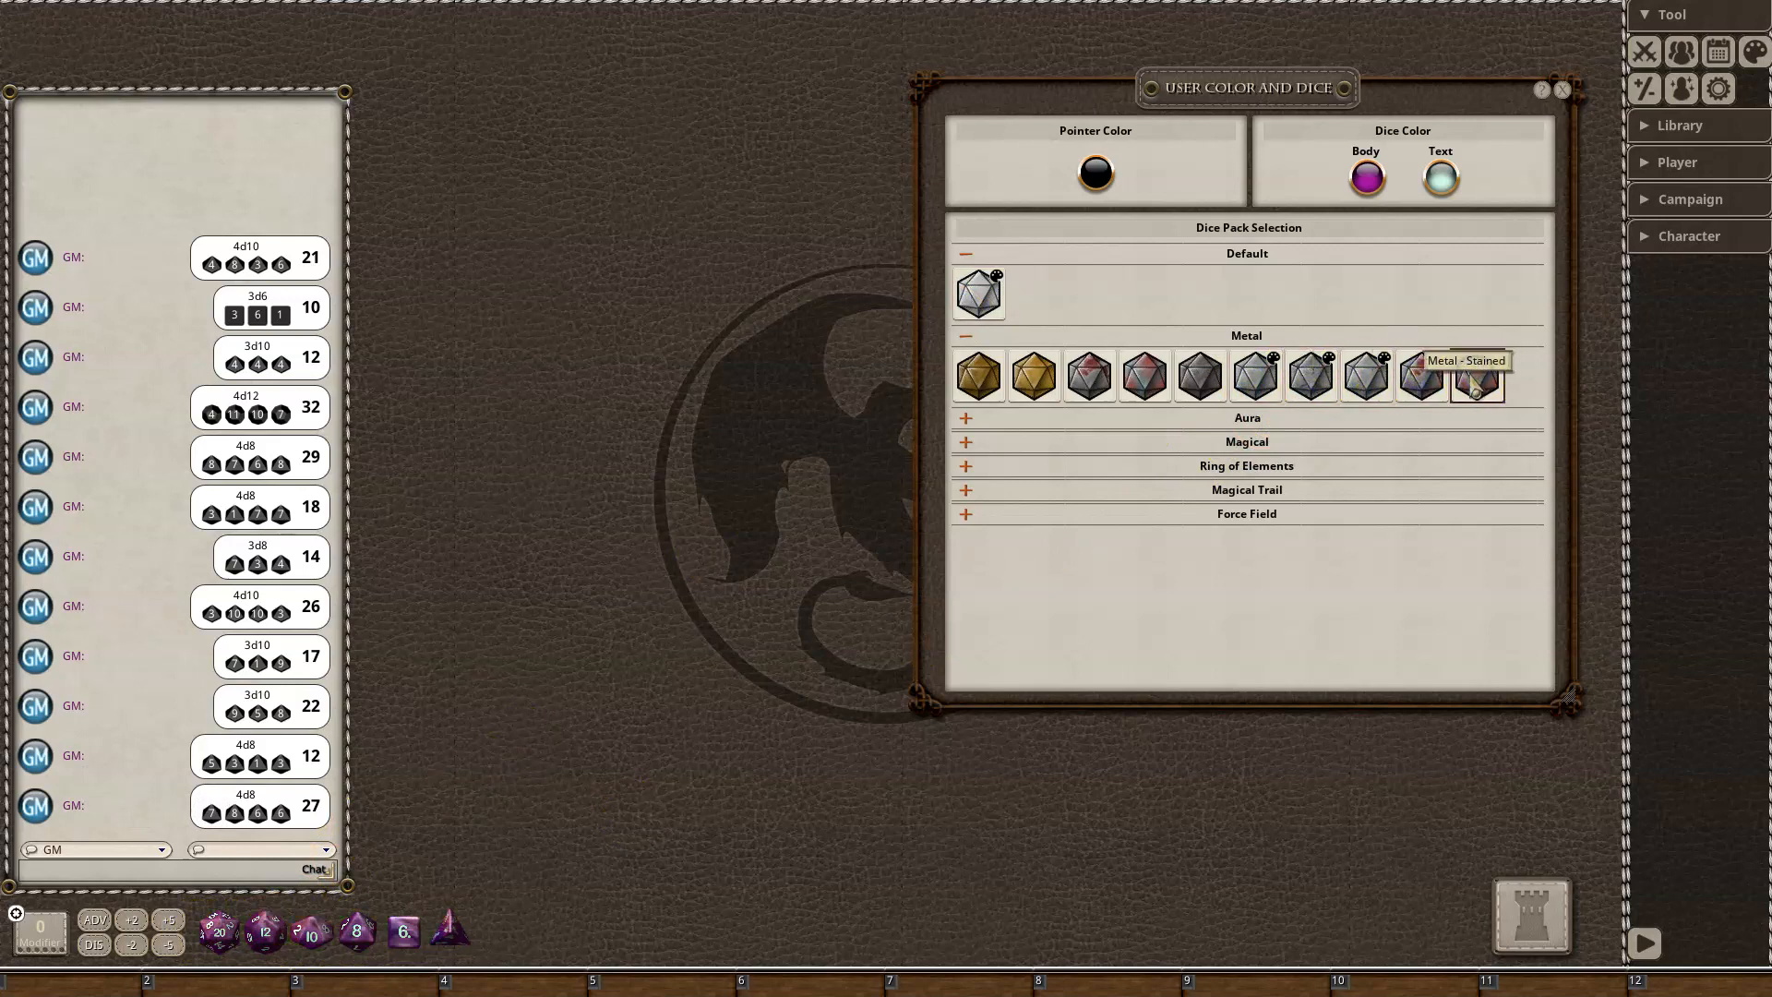
click(1475, 374)
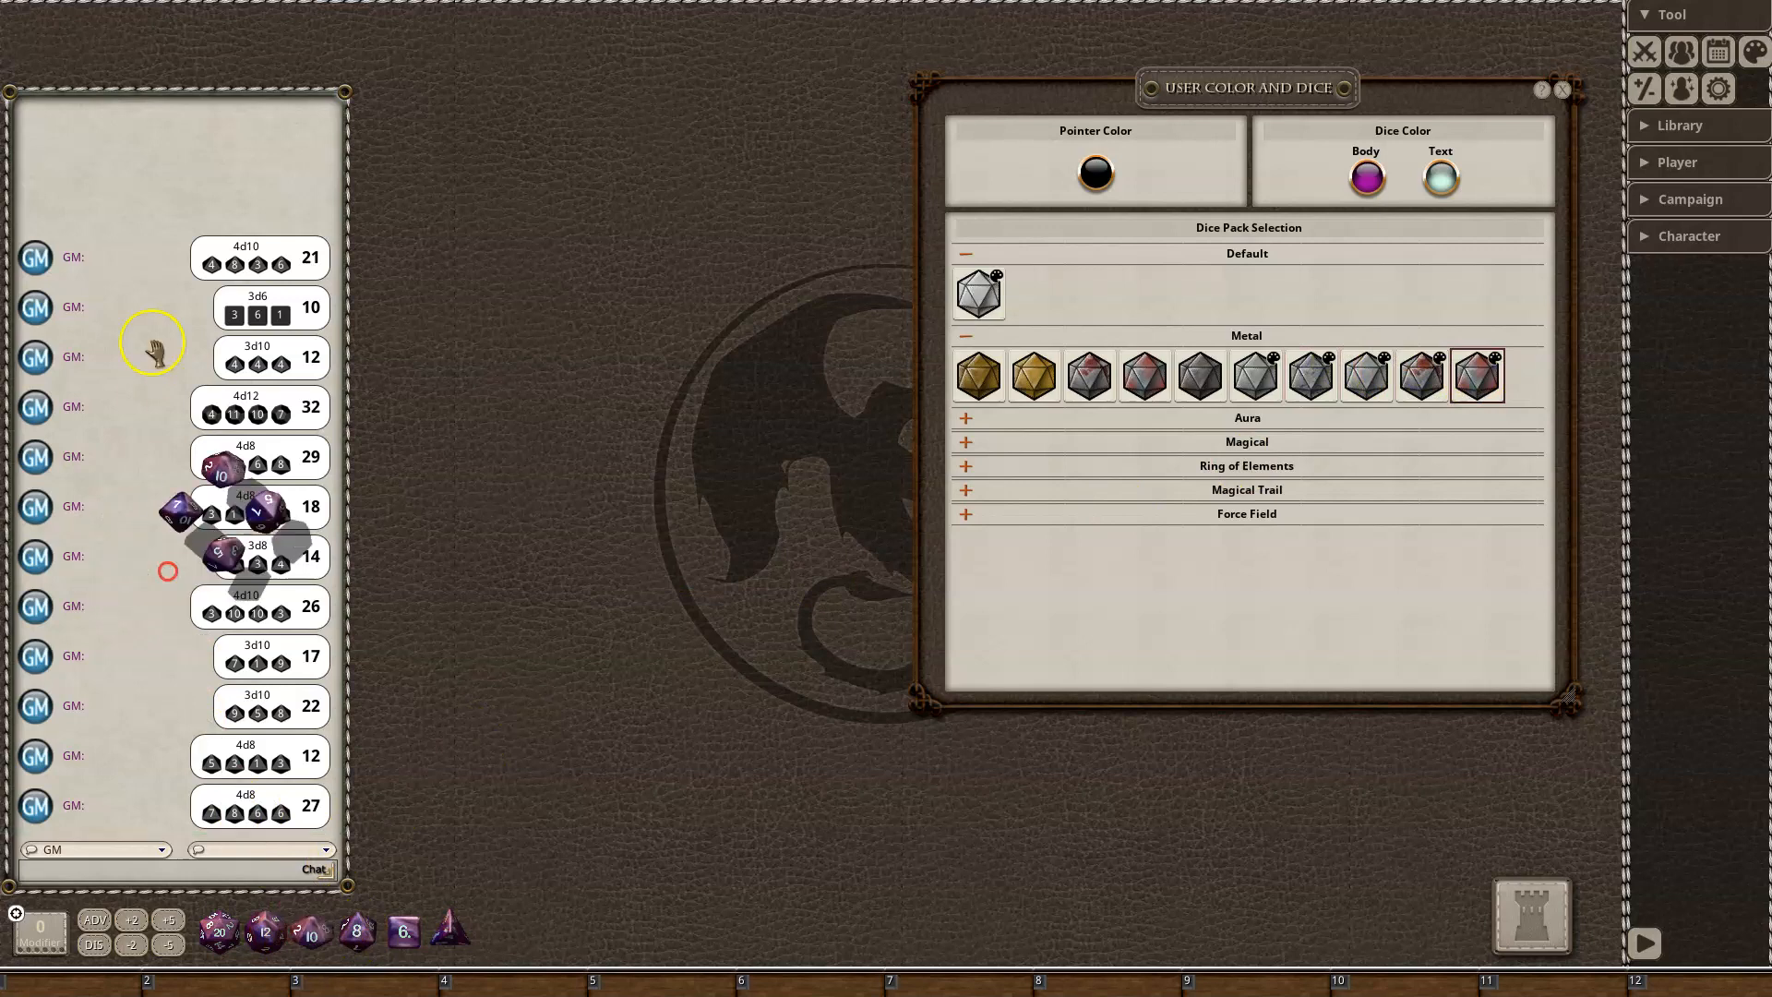